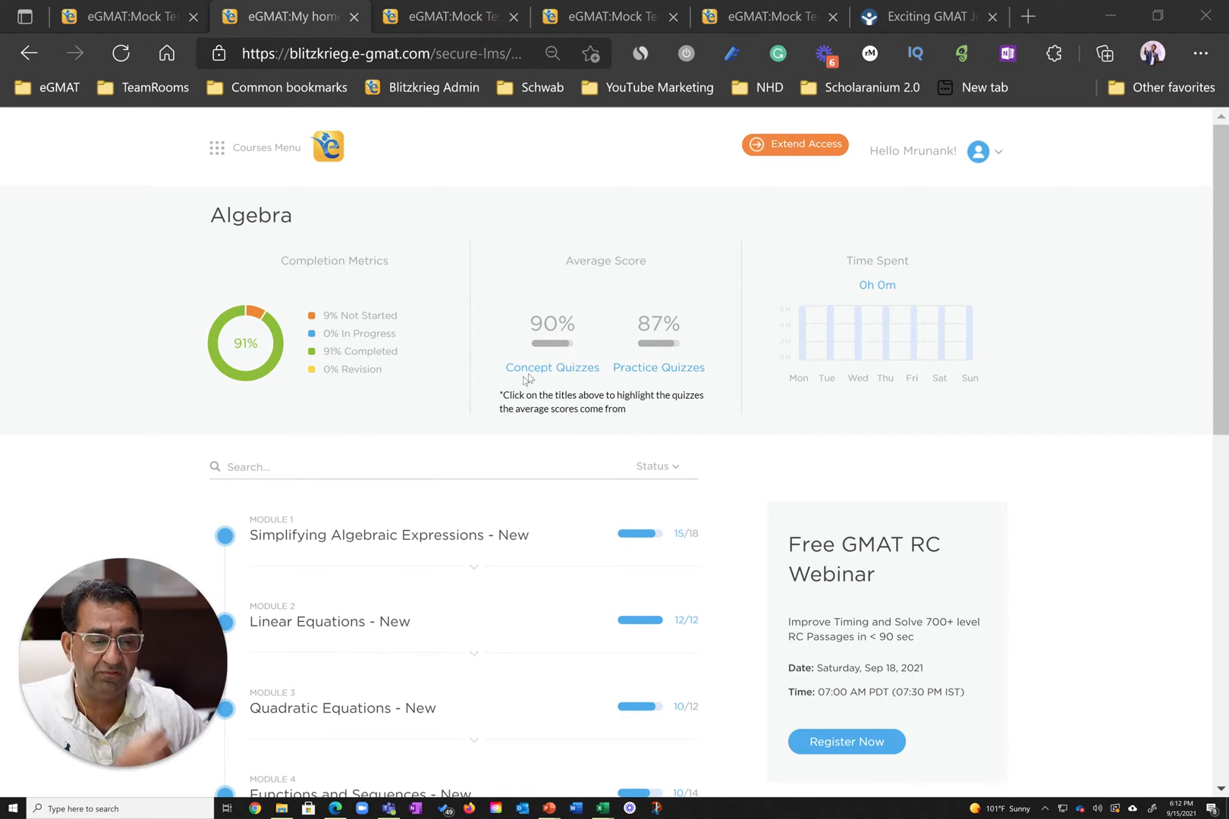
- Expand Module 1 Simplifying Algebraic Expressions and browse its lessons, quiz scores and times
{"action": "left_click", "coordinate": [390, 534]}
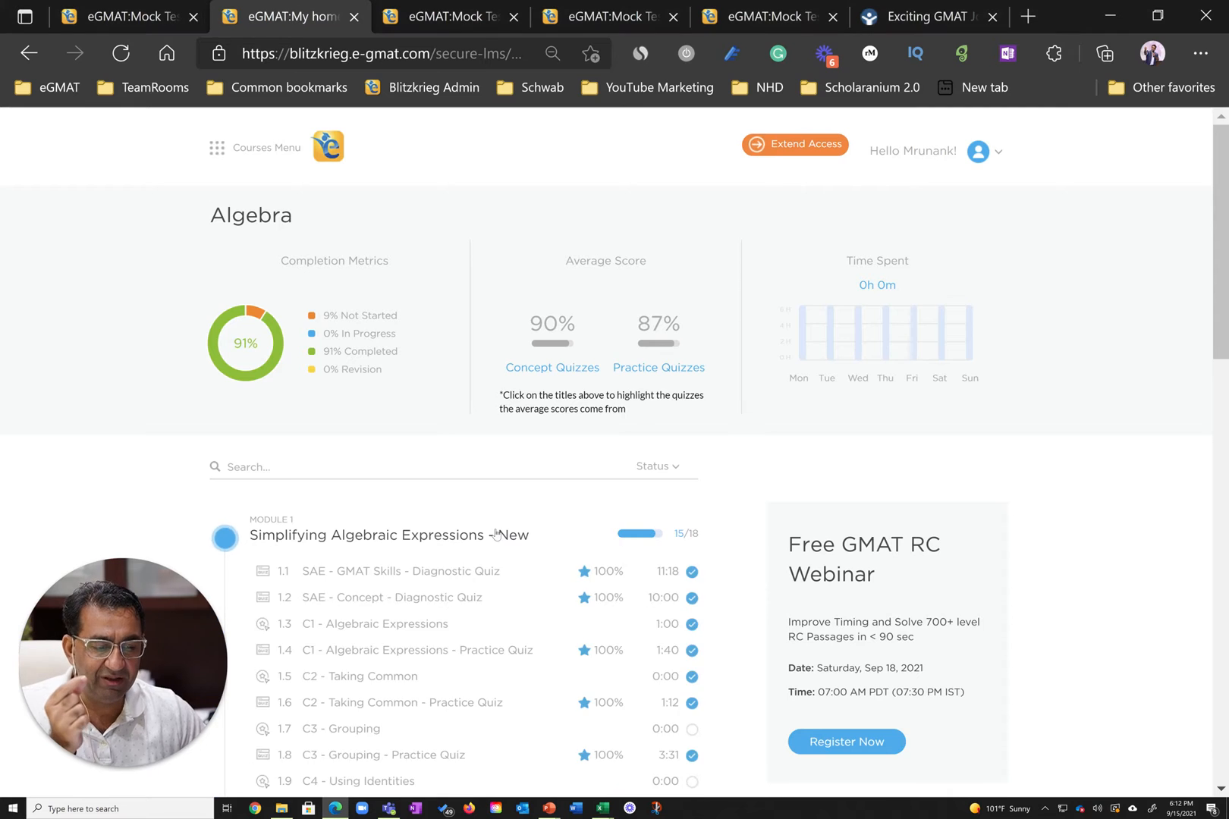
{"action": "scroll", "scroll_direction": "down", "scroll_amount": 3}
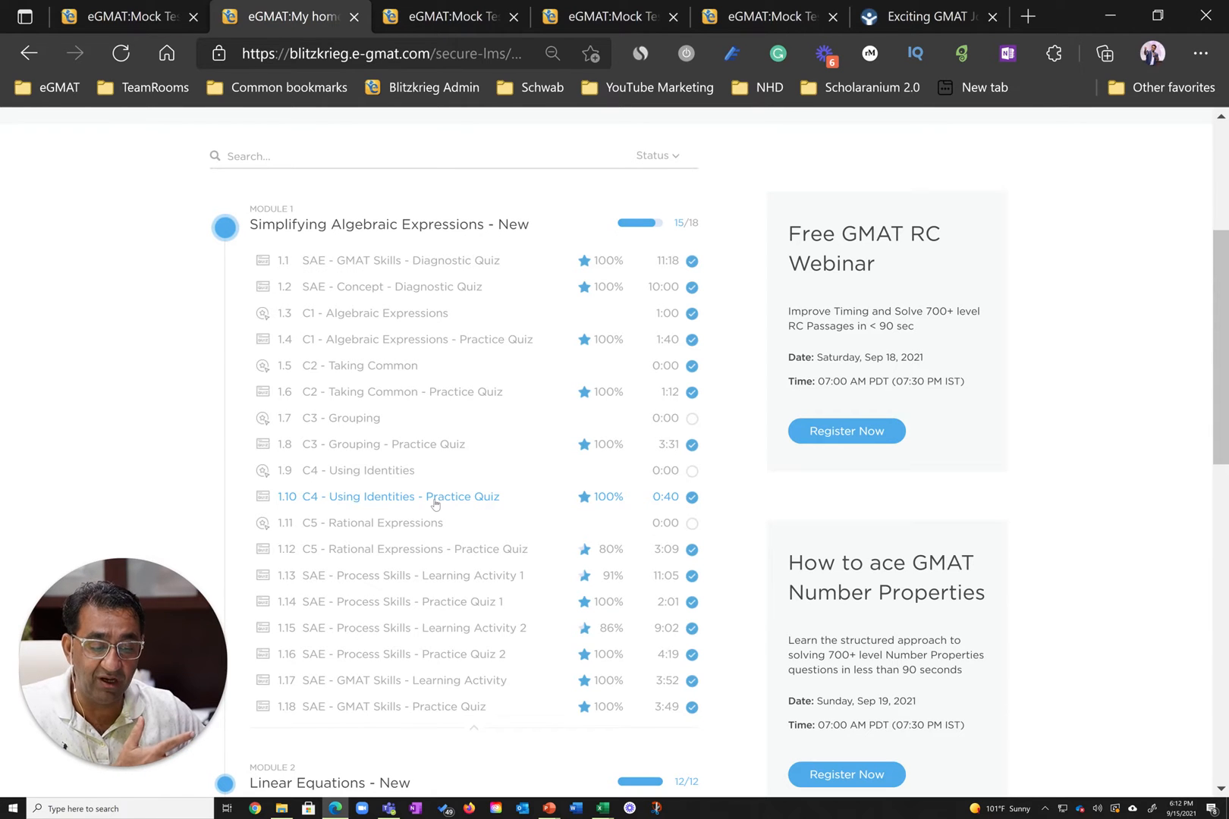
{"action": "scroll", "scroll_direction": "down", "scroll_amount": 3}
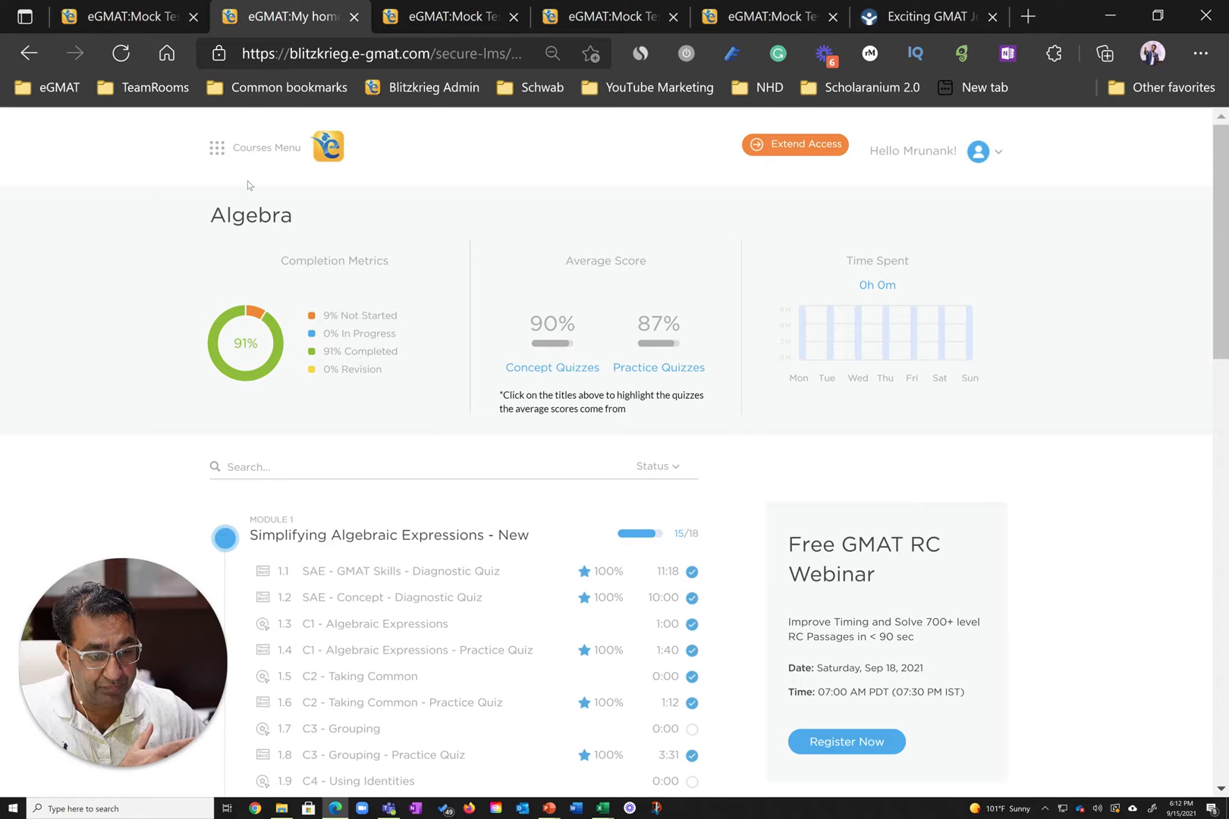
- Navigate to Quant > Geometry and open the 2.20 2D-I GMAT Skills Practice Quiz 2 attempts
{"action": "left_click", "coordinate": [217, 147]}
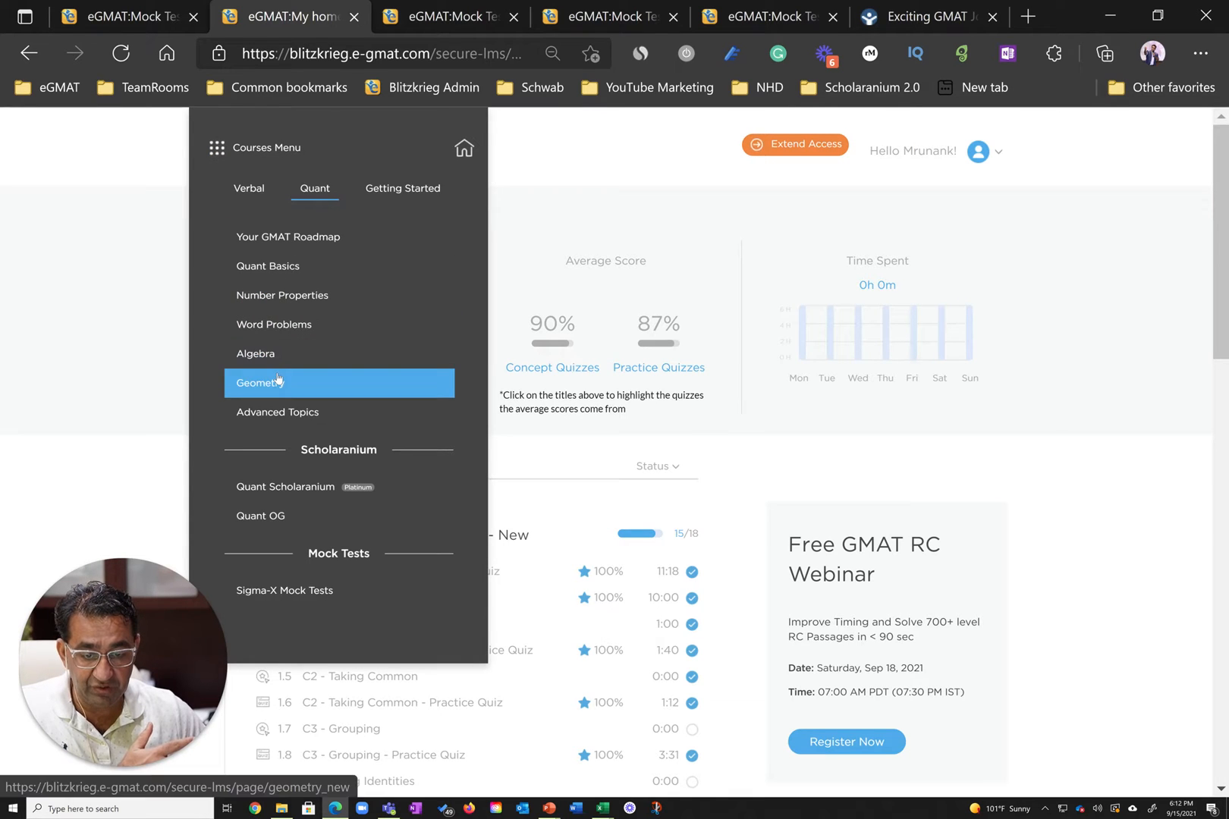
{"action": "left_click", "coordinate": [275, 382]}
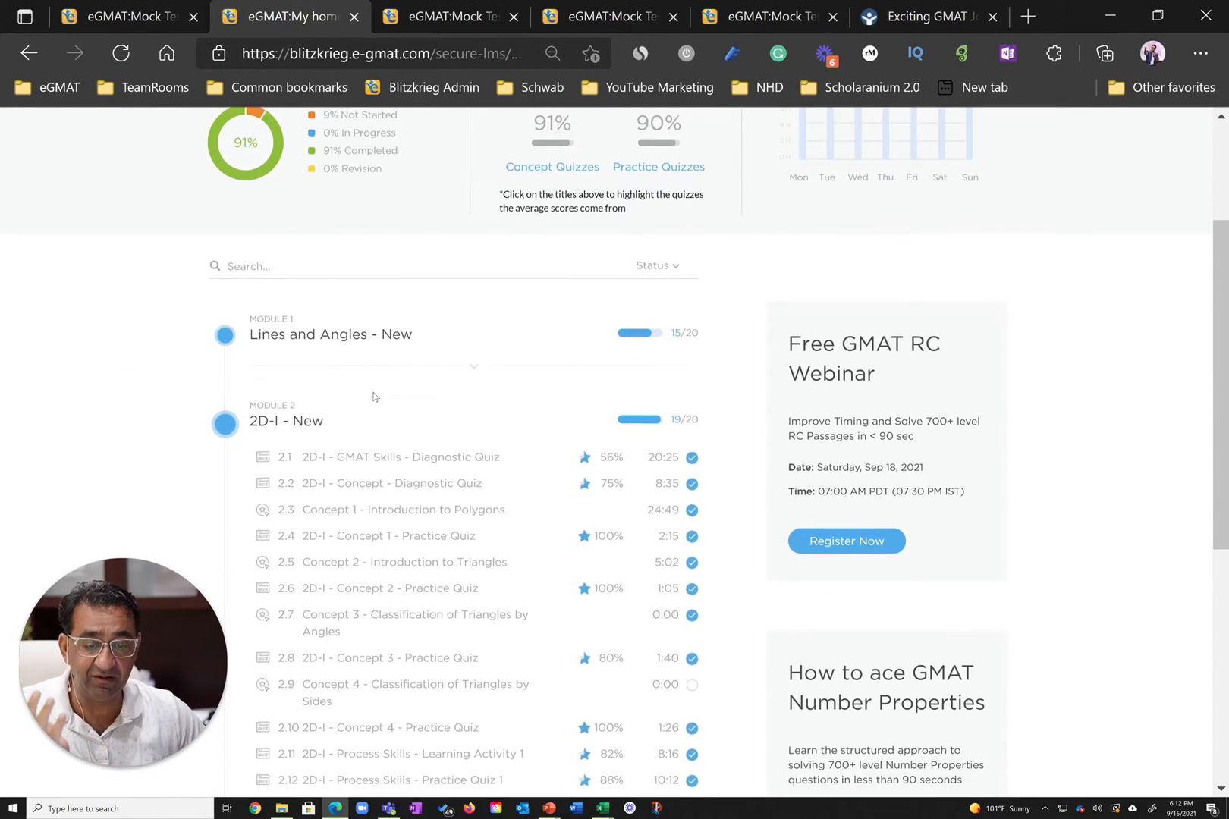
{"action": "scroll", "scroll_direction": "down", "scroll_amount": 3}
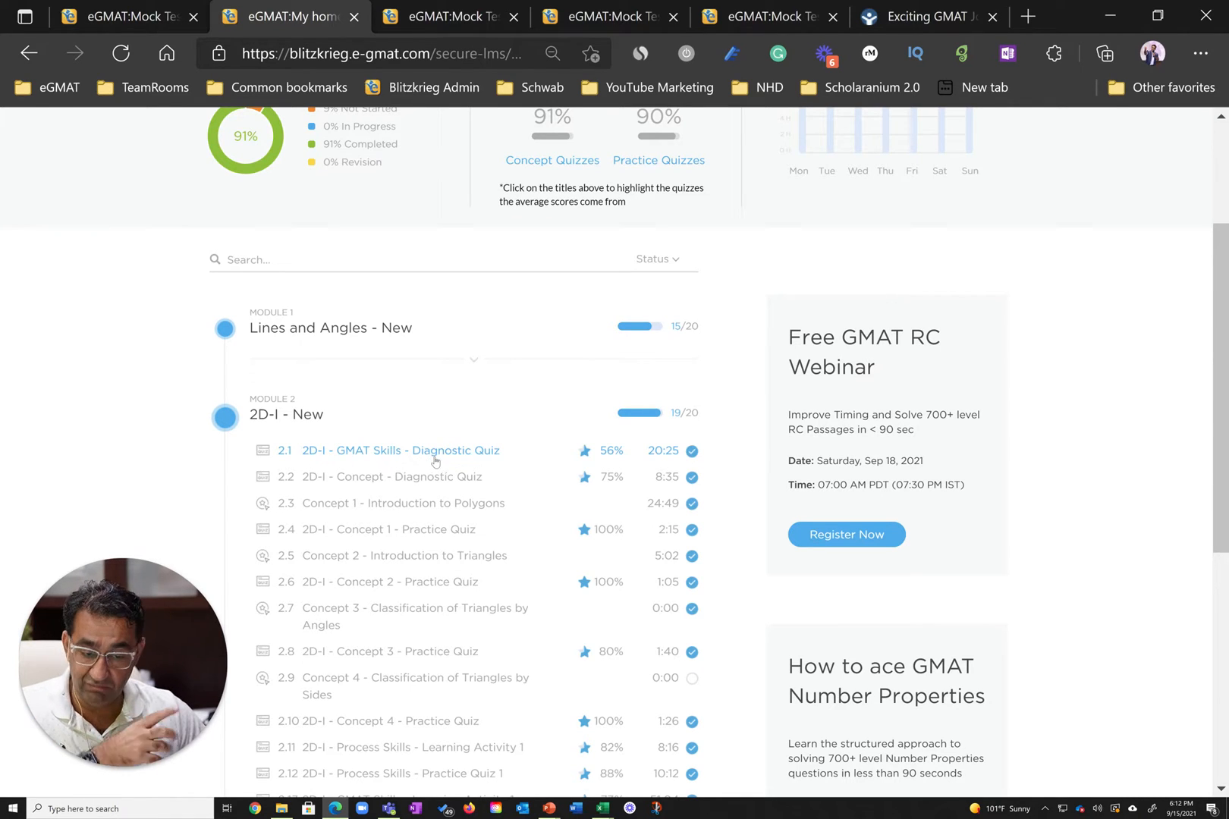
{"action": "scroll", "scroll_direction": "down", "scroll_amount": 3}
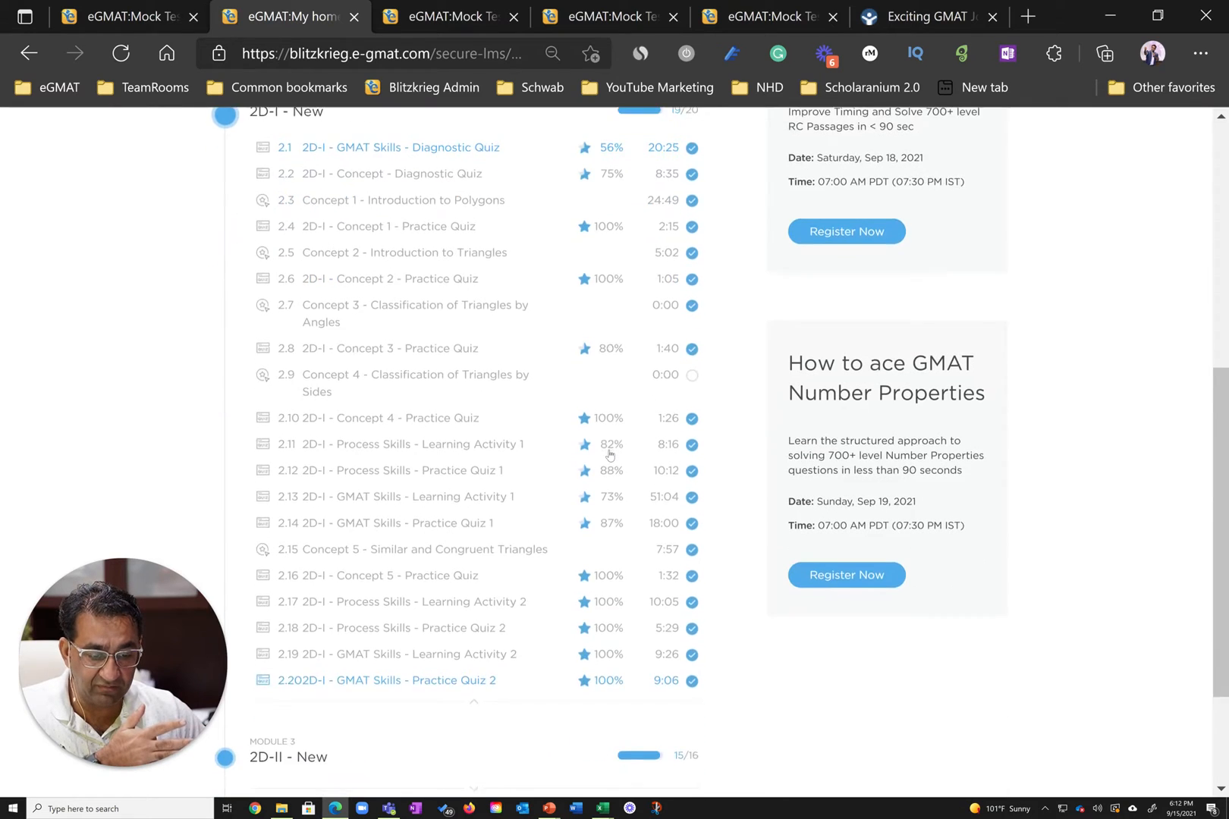
{"action": "scroll", "scroll_direction": "down", "scroll_amount": 3}
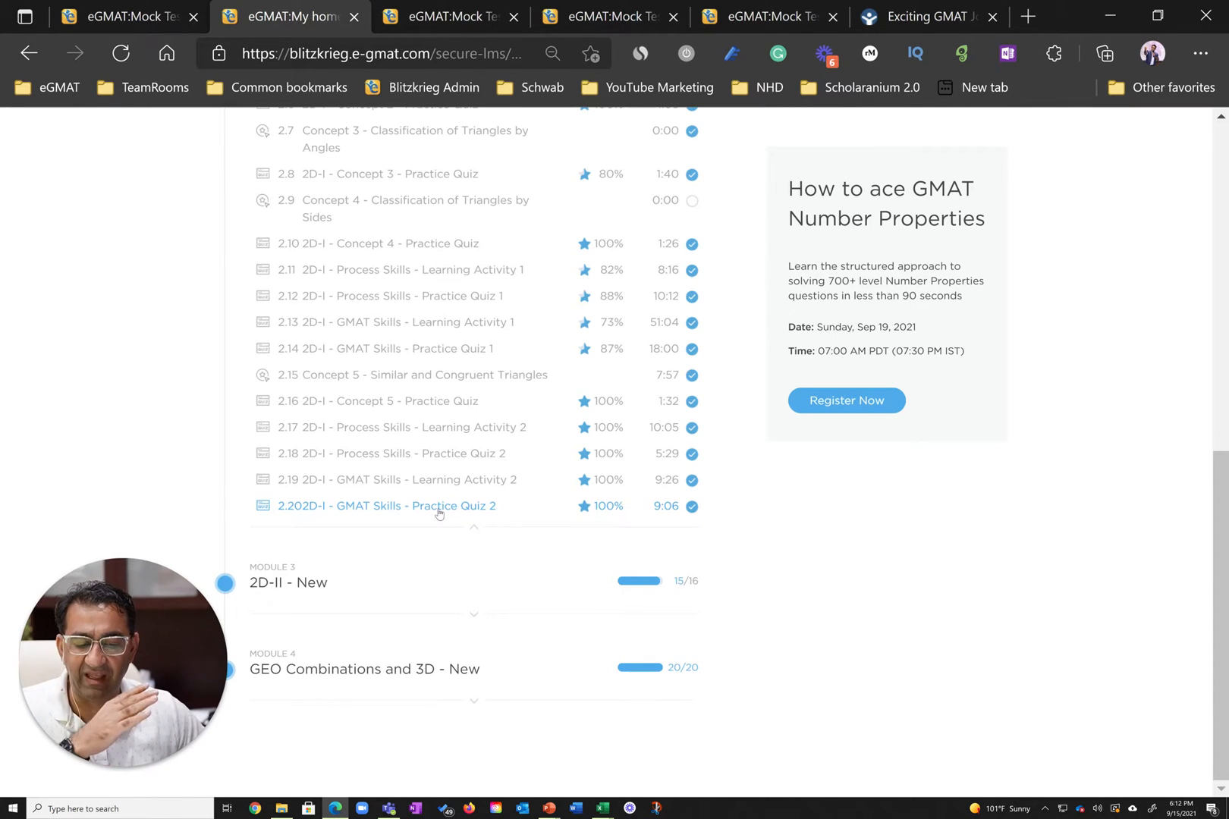
{"action": "left_click", "coordinate": [384, 505]}
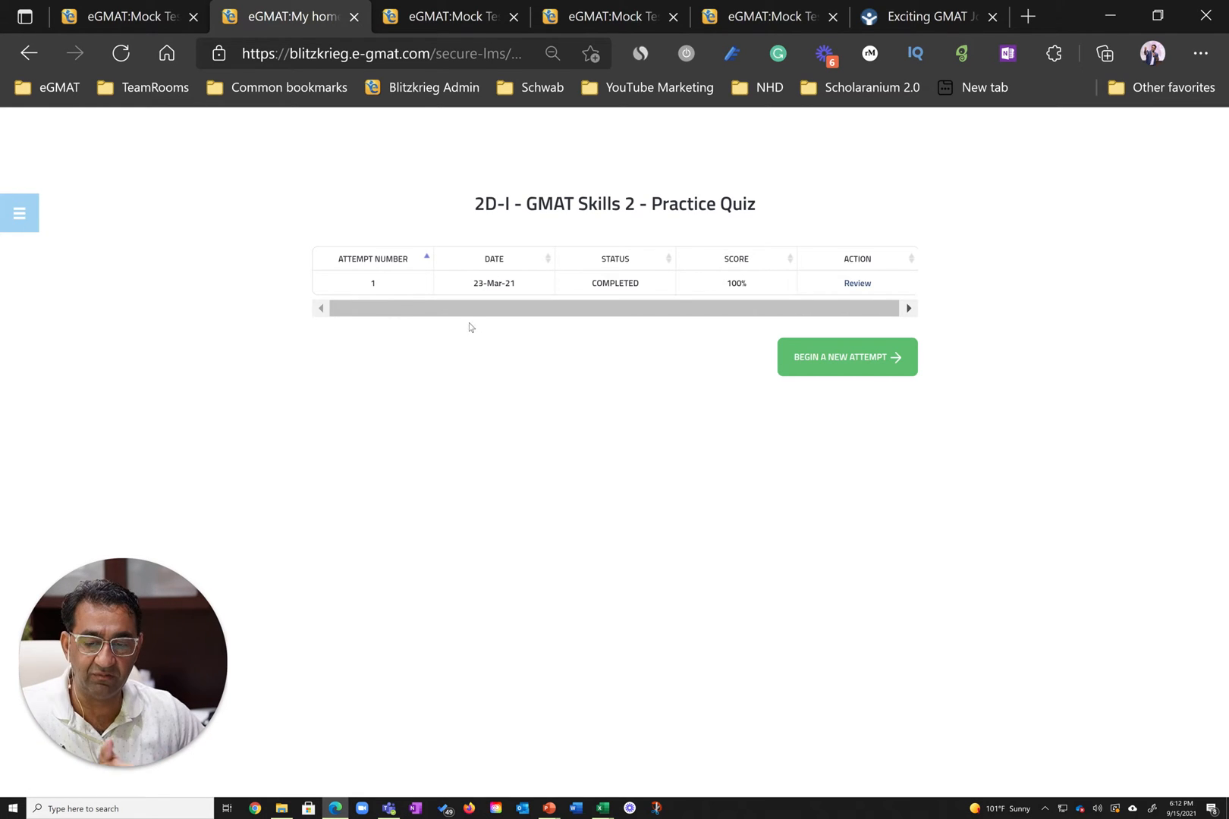
- Return from the quiz to the activity listing and land on the Sentence Correction course page
{"action": "left_click", "coordinate": [19, 214]}
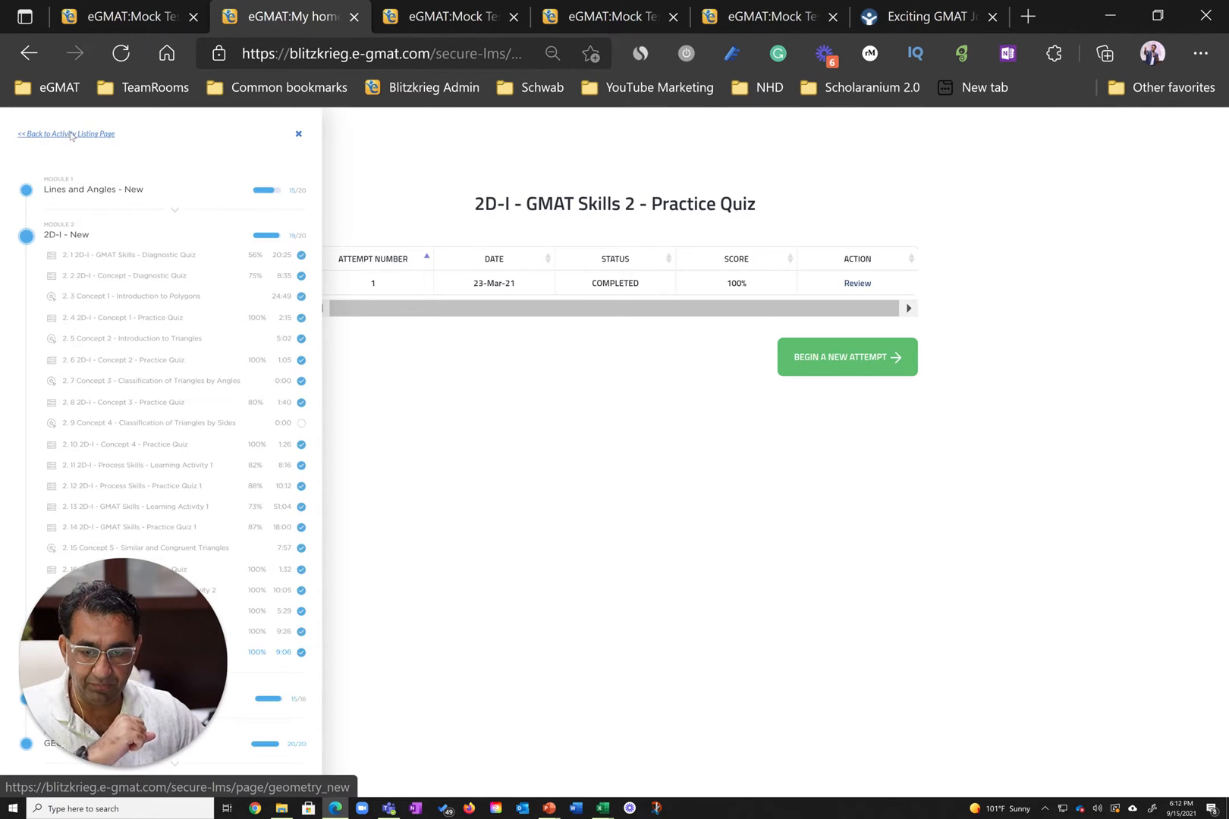
{"action": "left_click", "coordinate": [65, 134]}
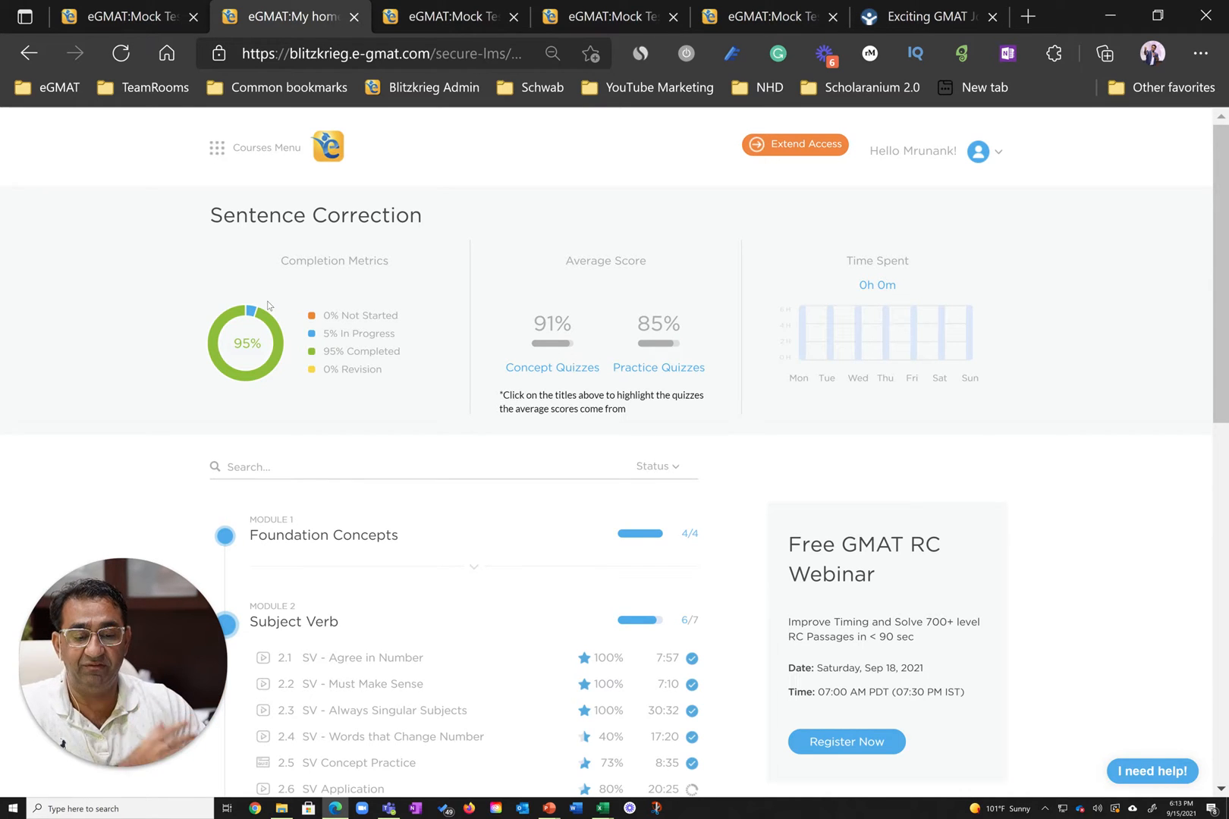
- Highlight the lessons feeding the Sentence Correction concept quiz average and browse Modifiers scores
{"action": "scroll", "scroll_direction": "down", "scroll_amount": 3}
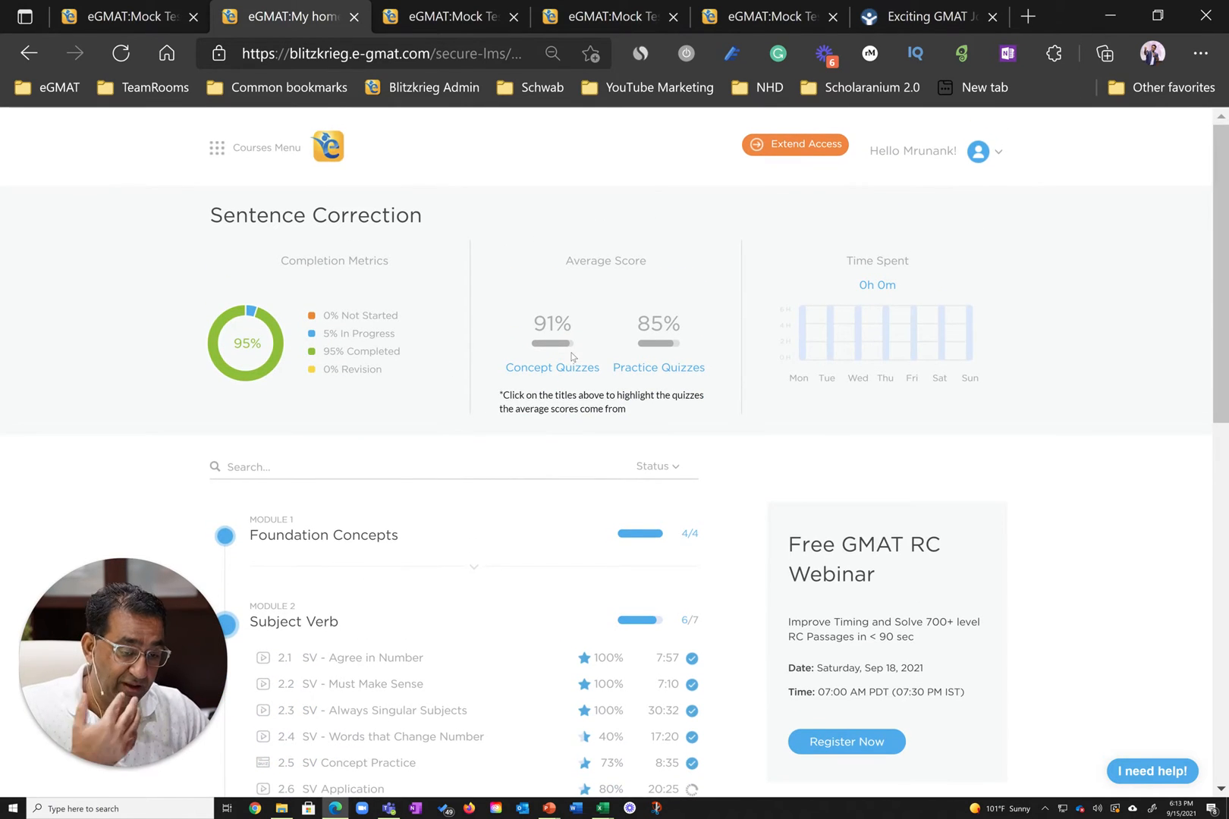
{"action": "left_click", "coordinate": [552, 367]}
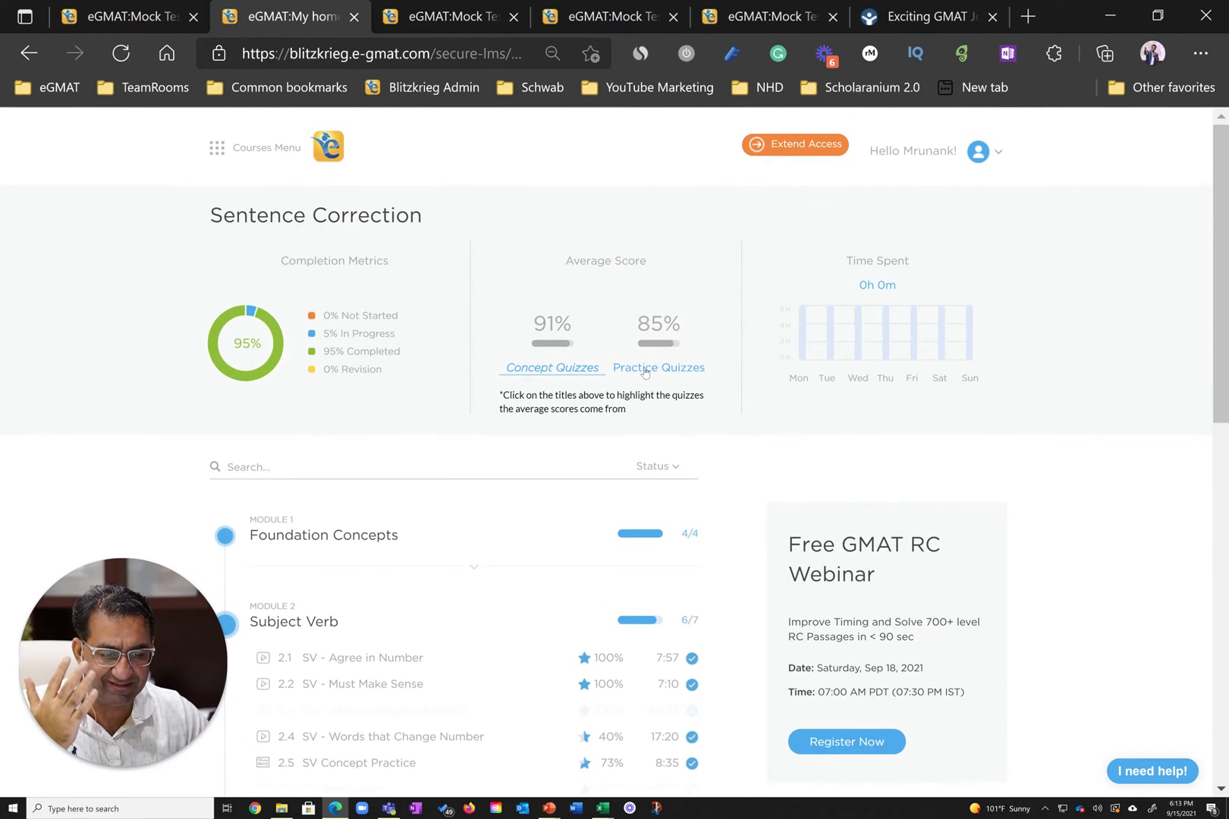
{"action": "scroll", "scroll_direction": "down", "scroll_amount": 3}
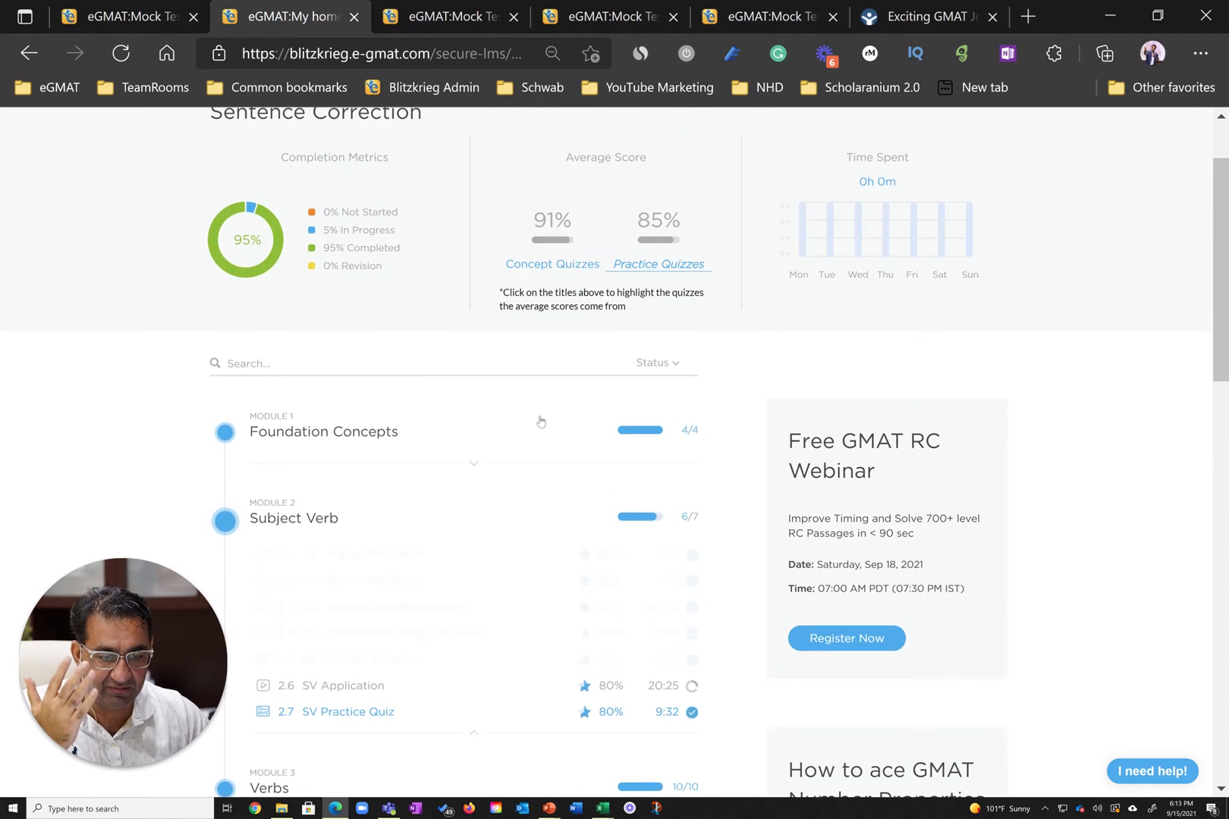
{"action": "scroll", "scroll_direction": "down", "scroll_amount": 3}
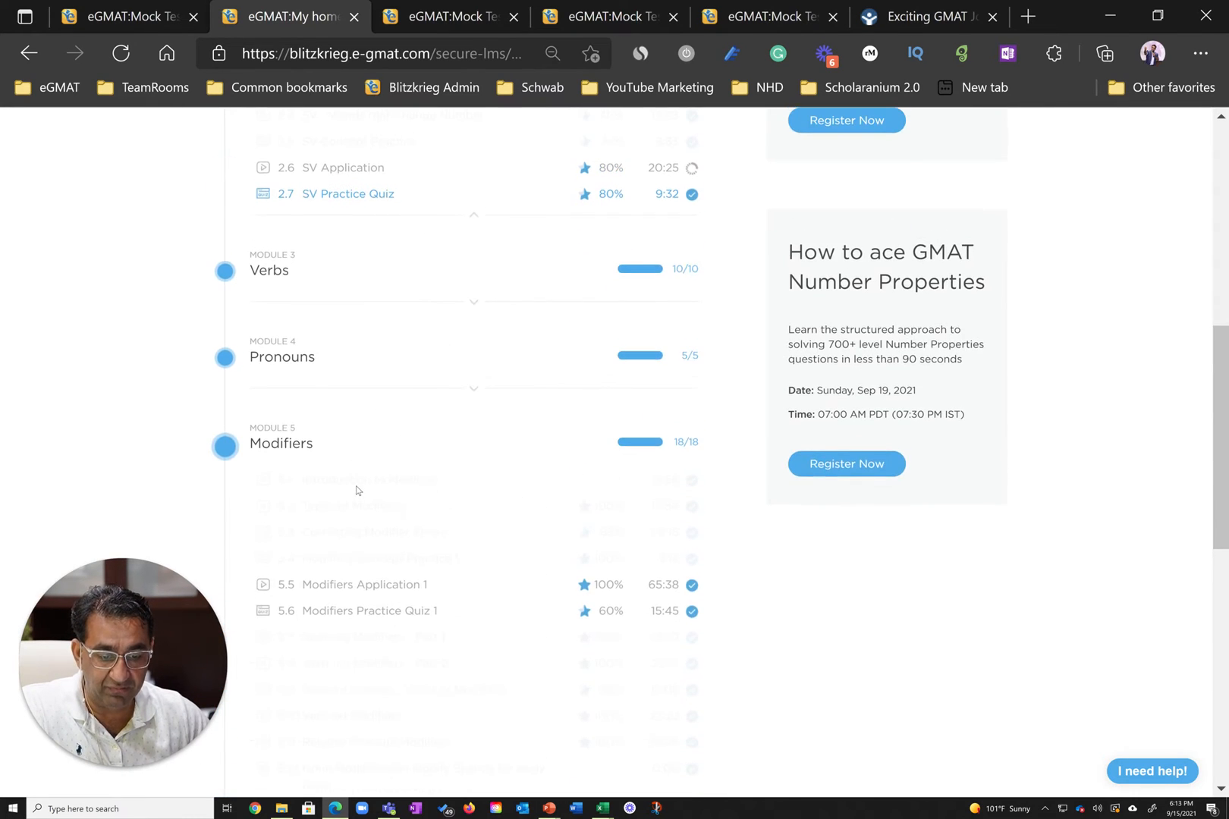
{"action": "scroll", "scroll_direction": "up", "scroll_amount": 3}
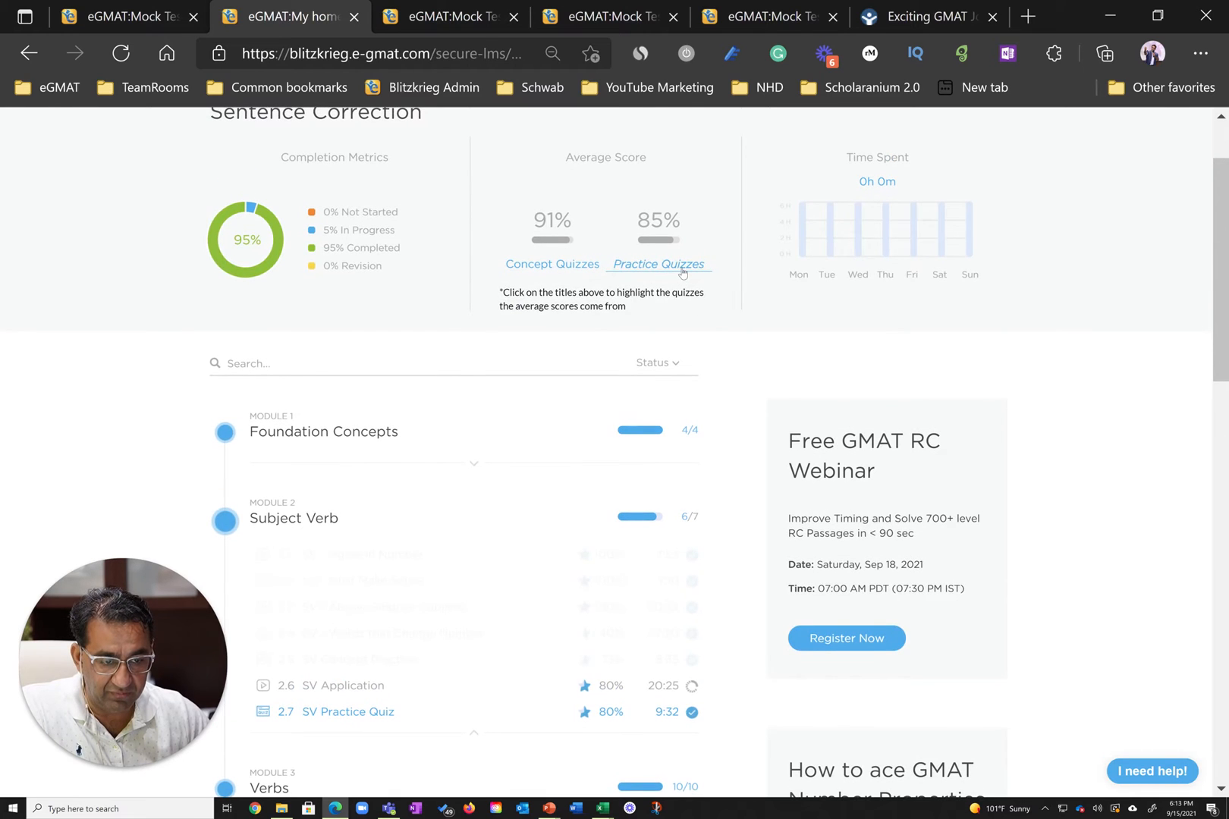
- Expand the Parallelism and Comparison modules to reveal their lesson scores and times
{"action": "scroll", "scroll_direction": "down", "scroll_amount": 3}
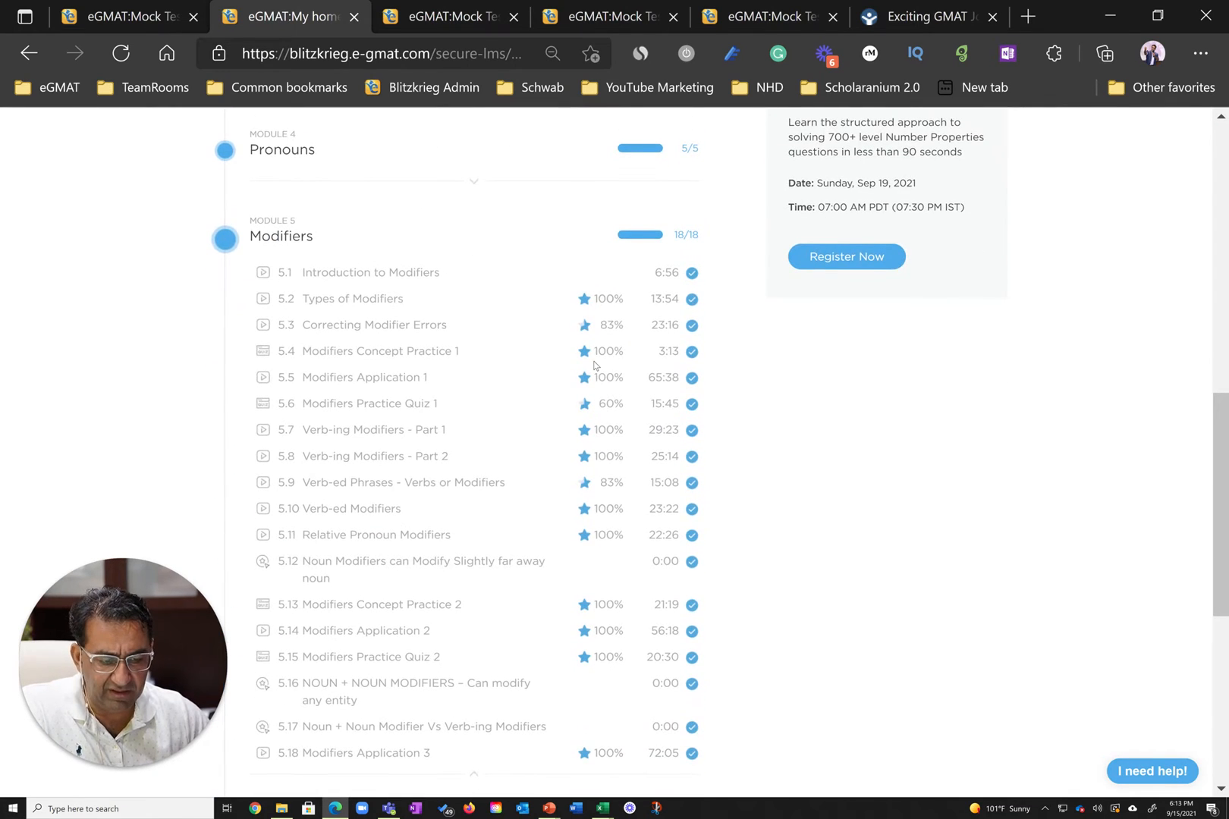
{"action": "scroll", "scroll_direction": "down", "scroll_amount": 3}
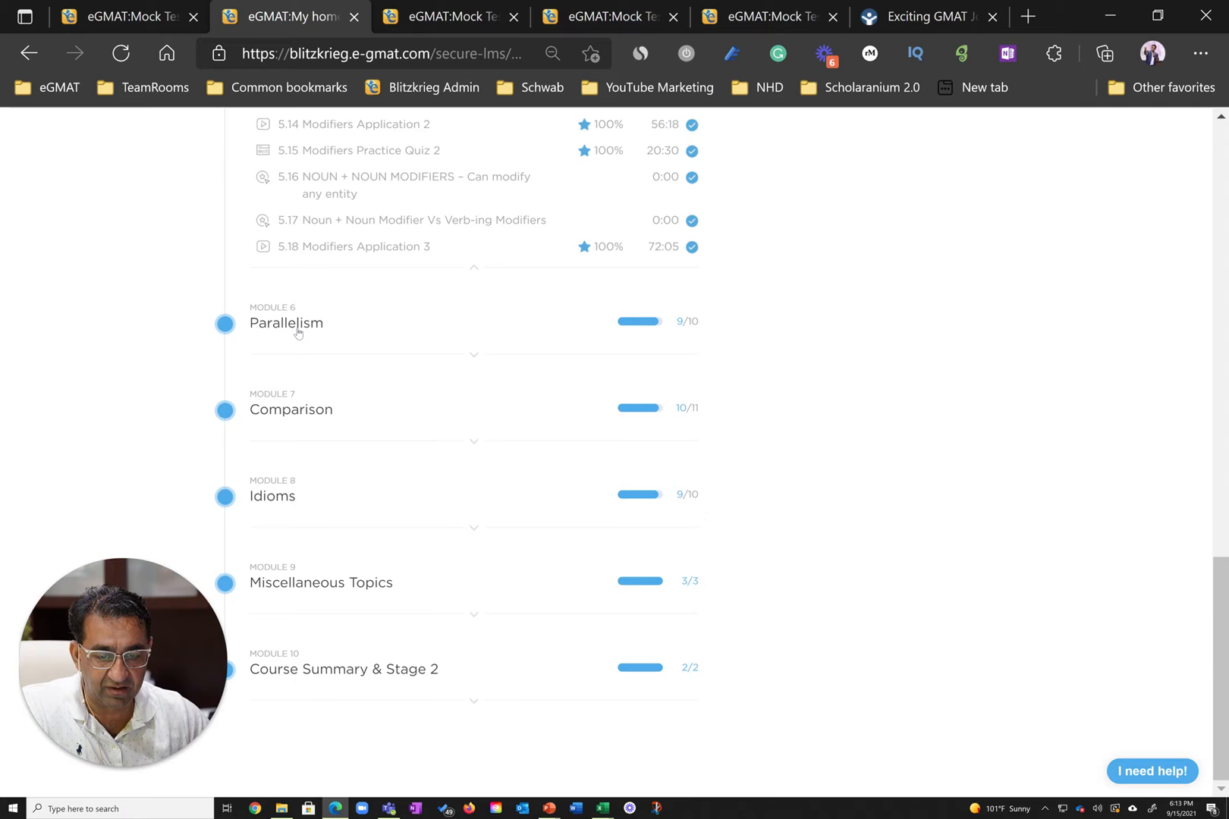
{"action": "left_click", "coordinate": [286, 323]}
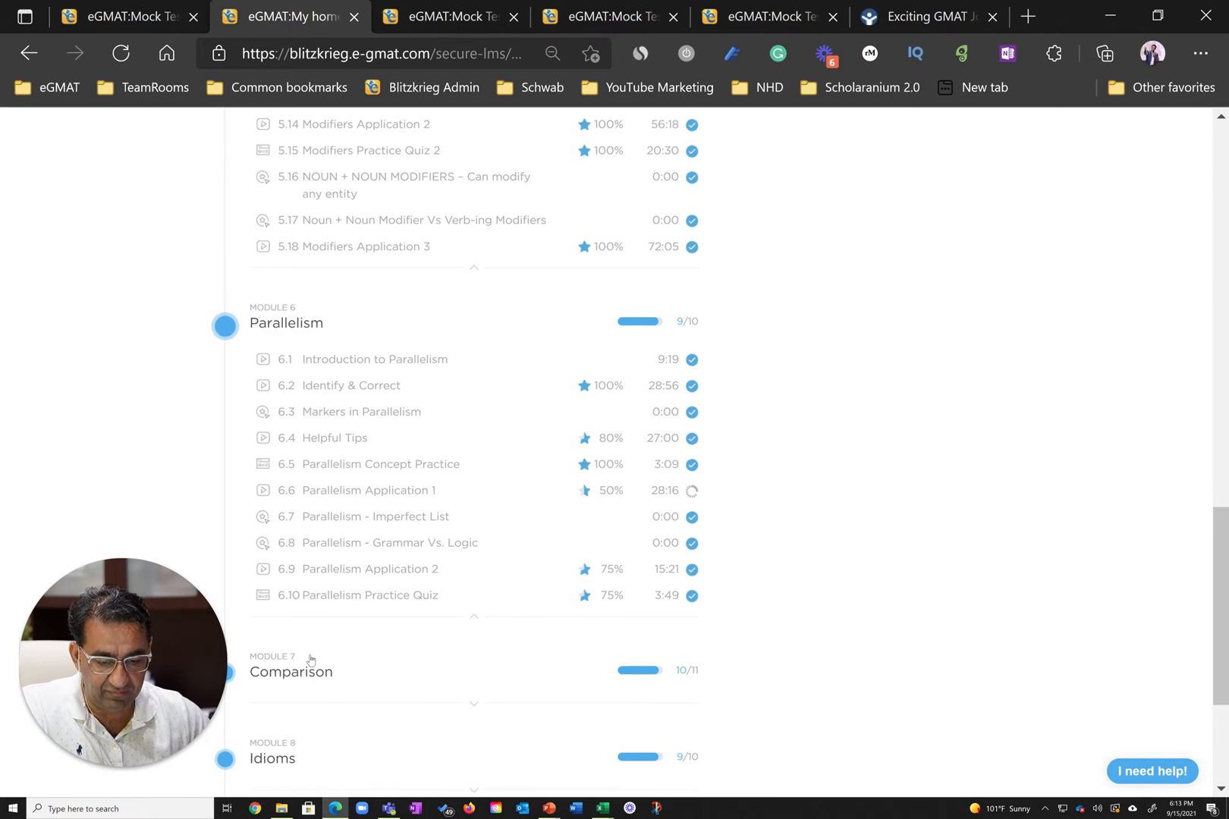
{"action": "scroll", "scroll_direction": "down", "scroll_amount": 3}
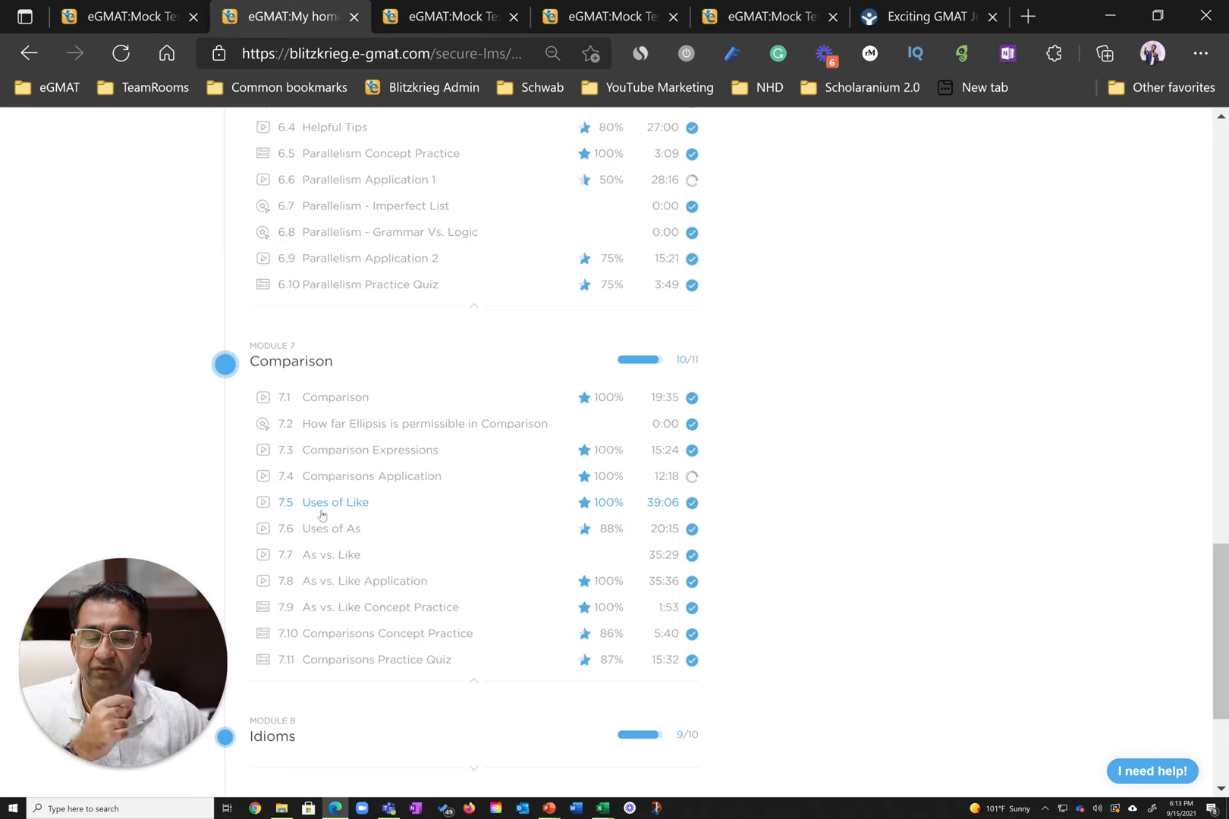
{"action": "scroll", "scroll_direction": "up", "scroll_amount": 3}
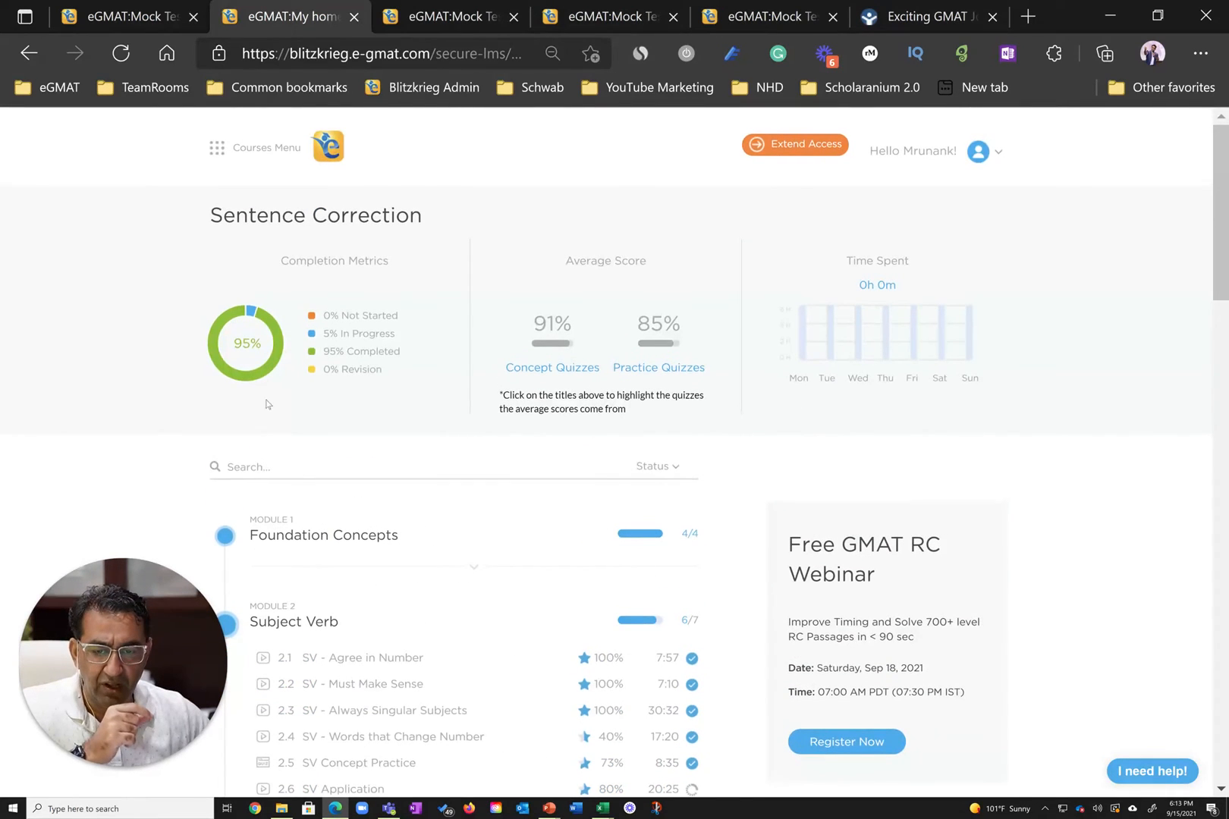
- Navigate to Verbal > Critical Reasoning and browse the Inference and Assumption module lesson scores
{"action": "left_click", "coordinate": [266, 148]}
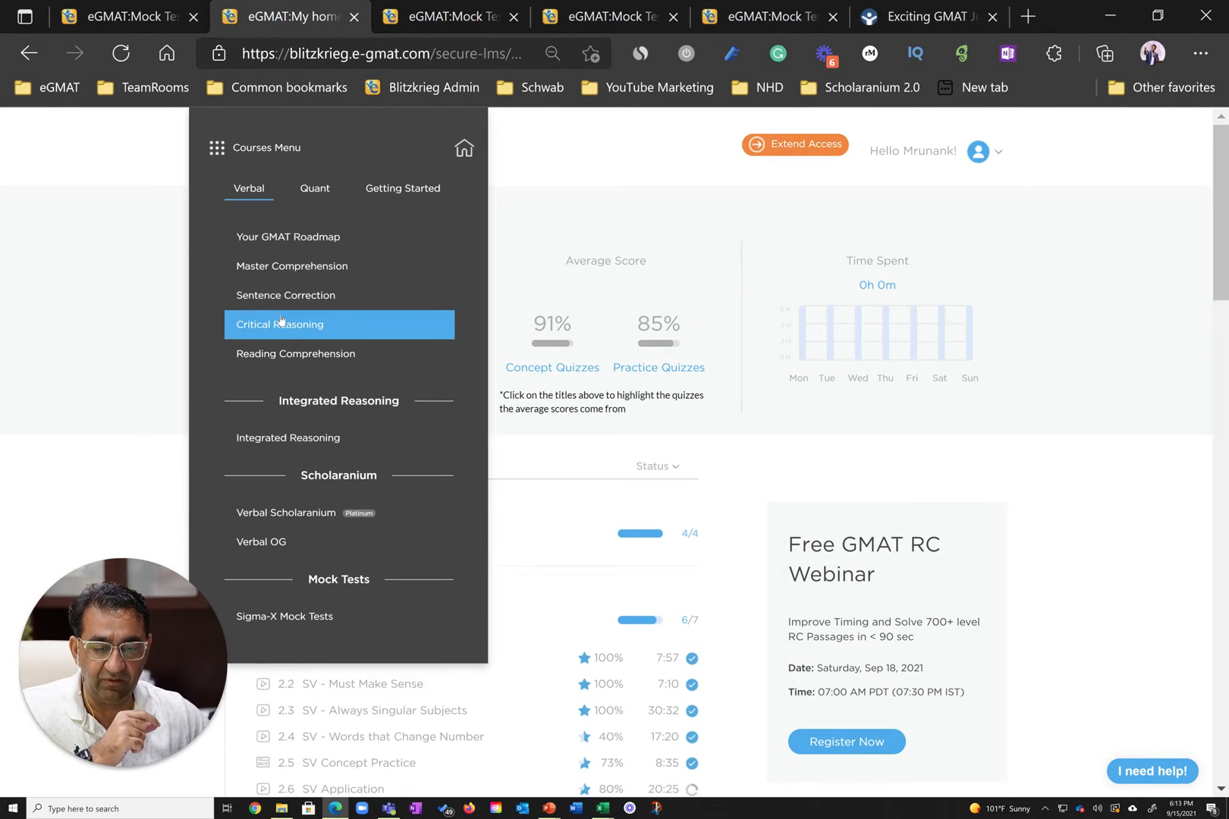
{"action": "left_click", "coordinate": [285, 294]}
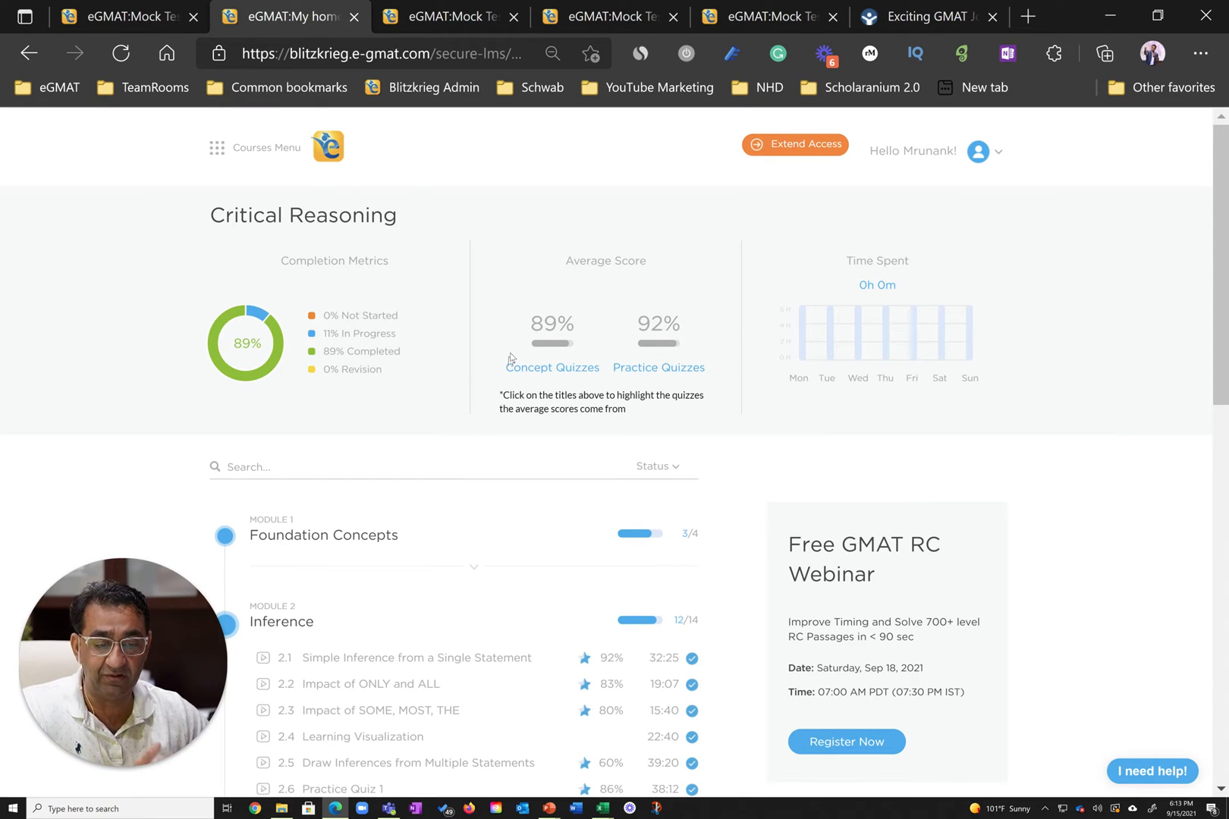
{"action": "scroll", "scroll_direction": "down", "scroll_amount": 3}
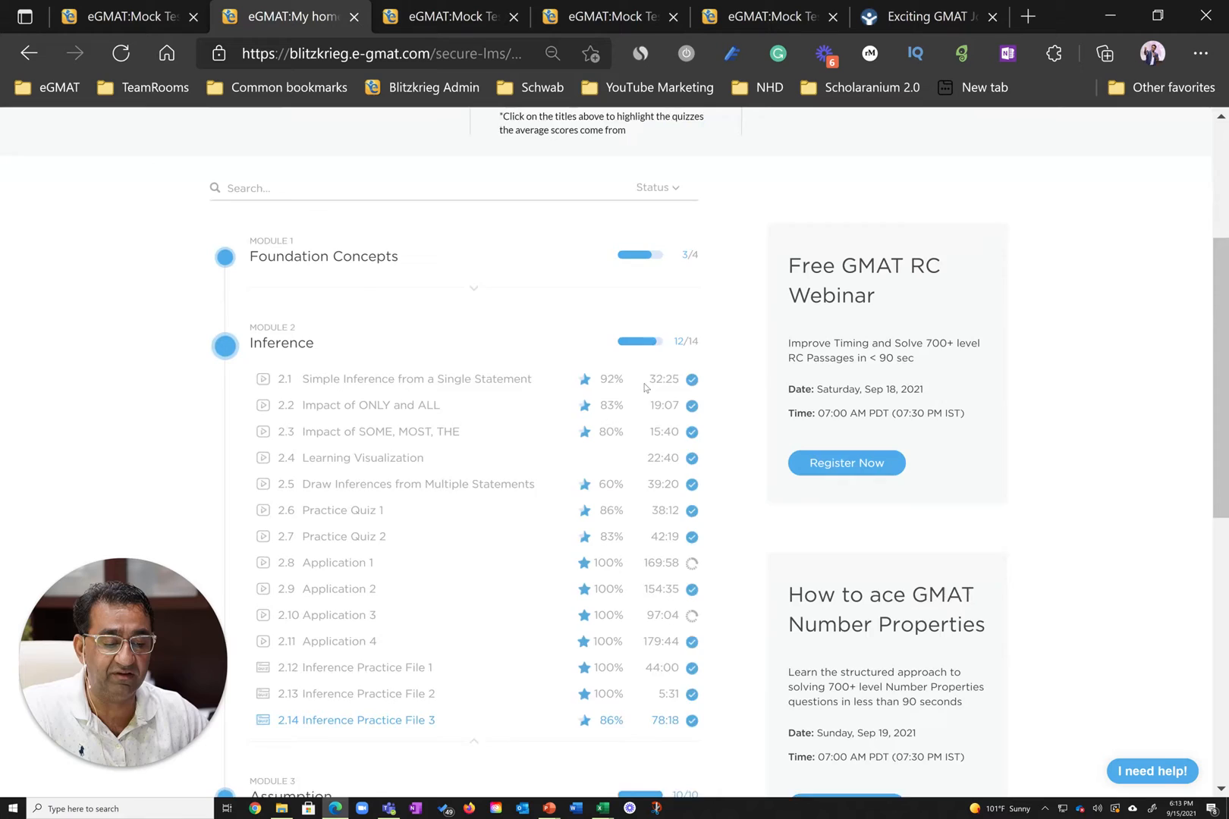
{"action": "scroll", "scroll_direction": "down", "scroll_amount": 3}
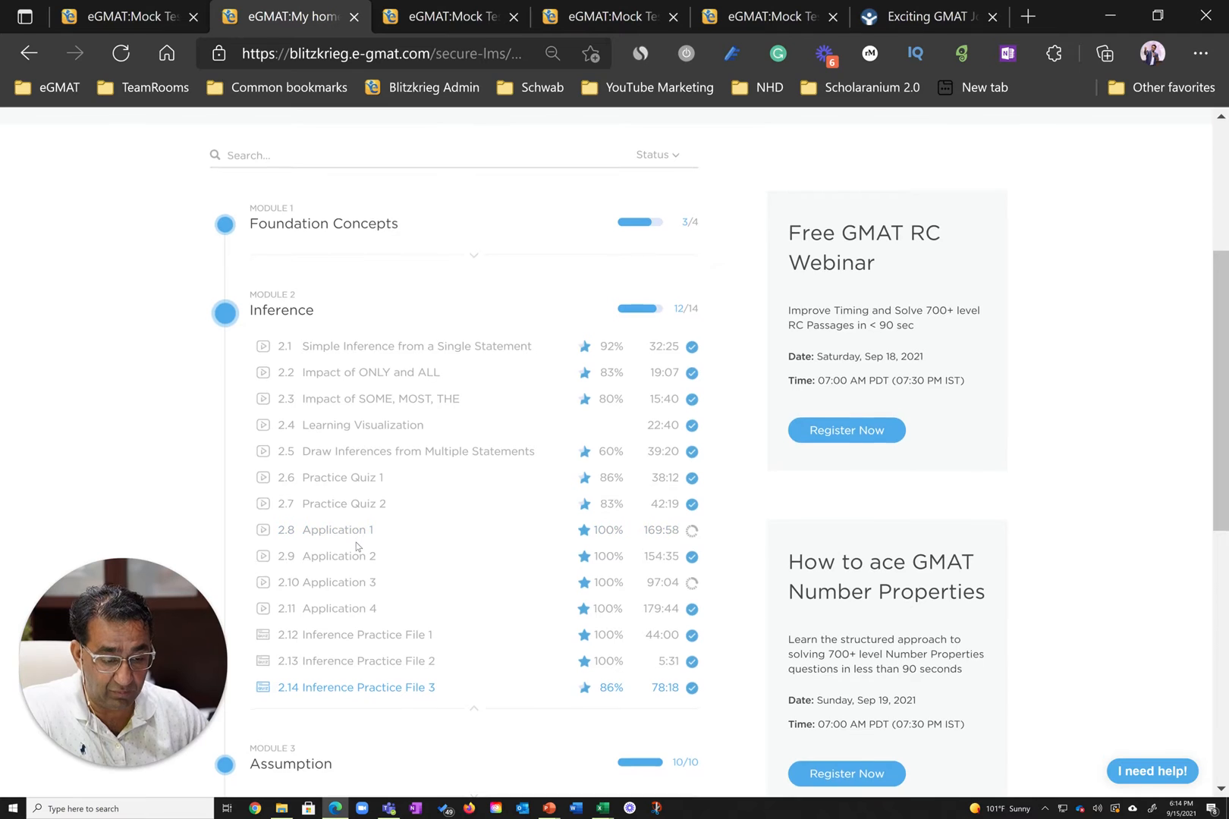
{"action": "scroll", "scroll_direction": "down", "scroll_amount": 3}
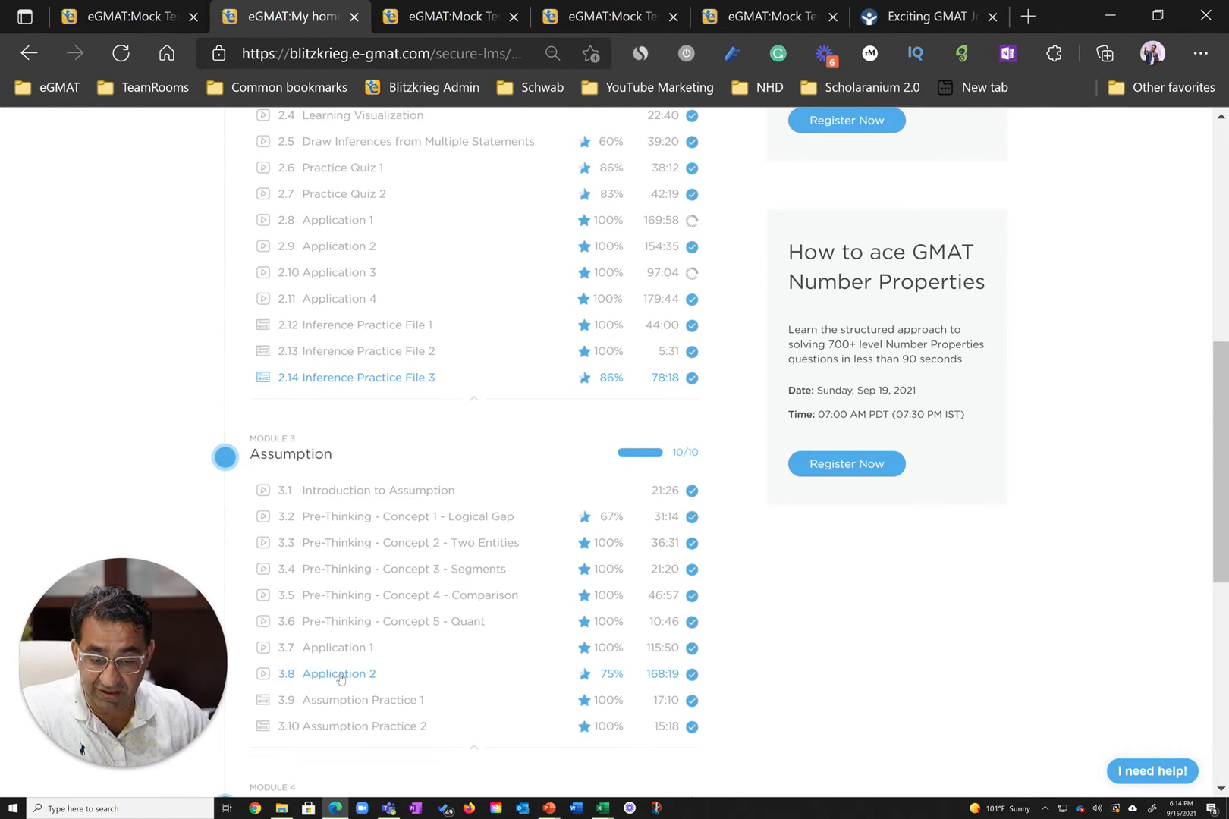
{"action": "scroll", "scroll_direction": "down", "scroll_amount": 3}
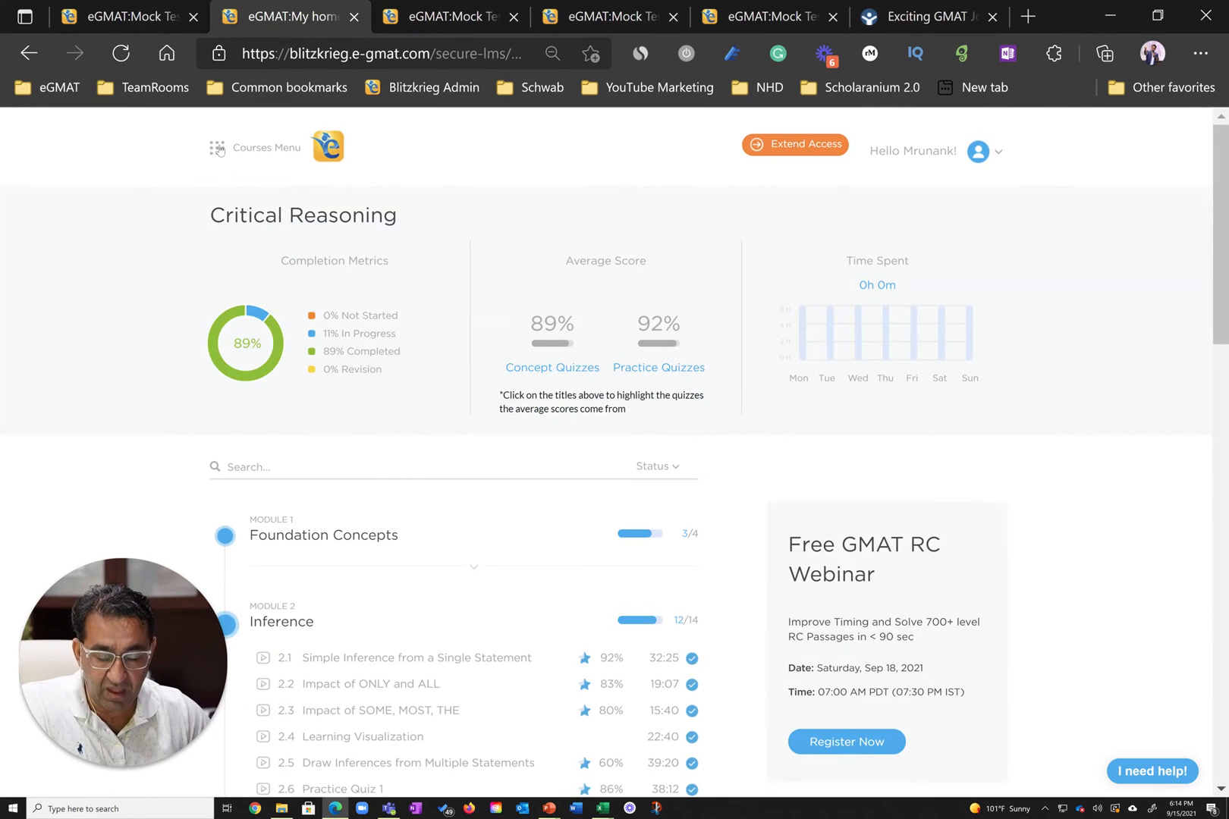
{"action": "left_click", "coordinate": [258, 148]}
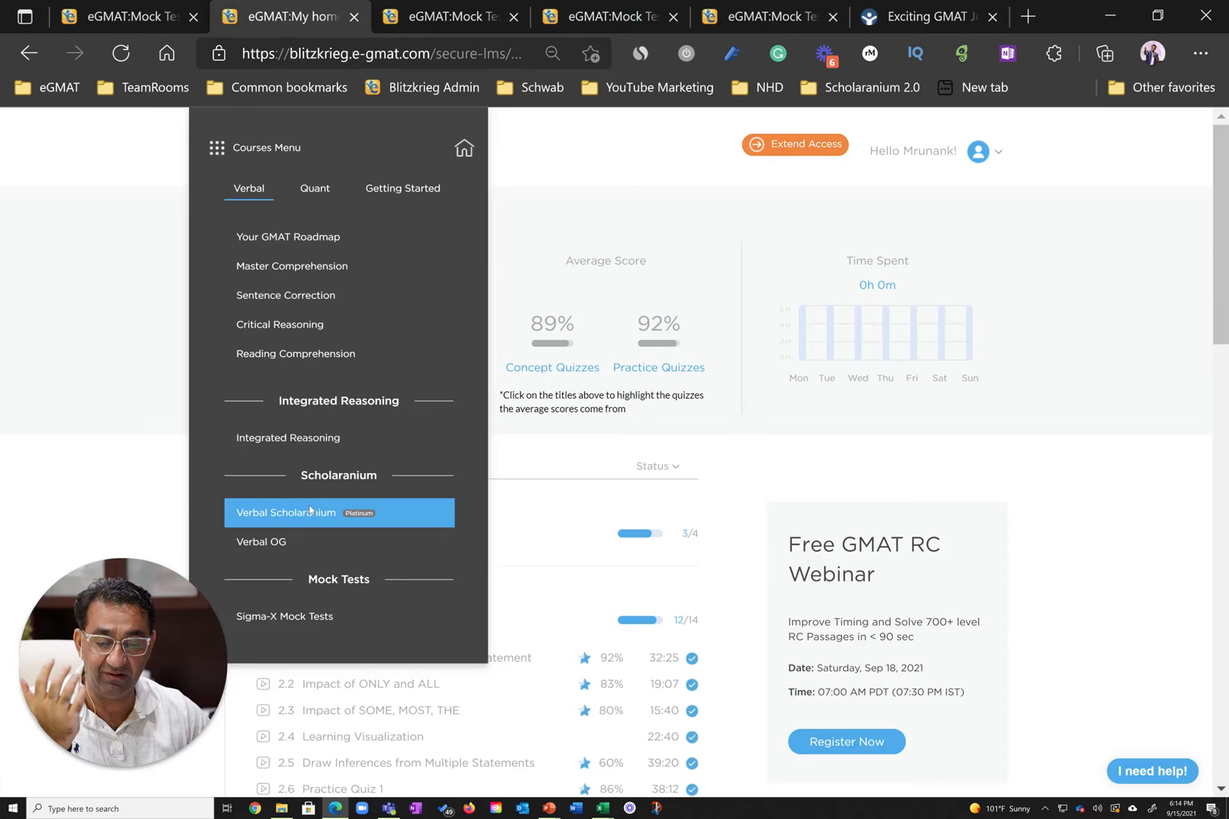
- Show Verbal Scholaranium's Sentence Correction cementing quiz chart filtered to Hard difficulty
{"action": "left_click", "coordinate": [313, 513]}
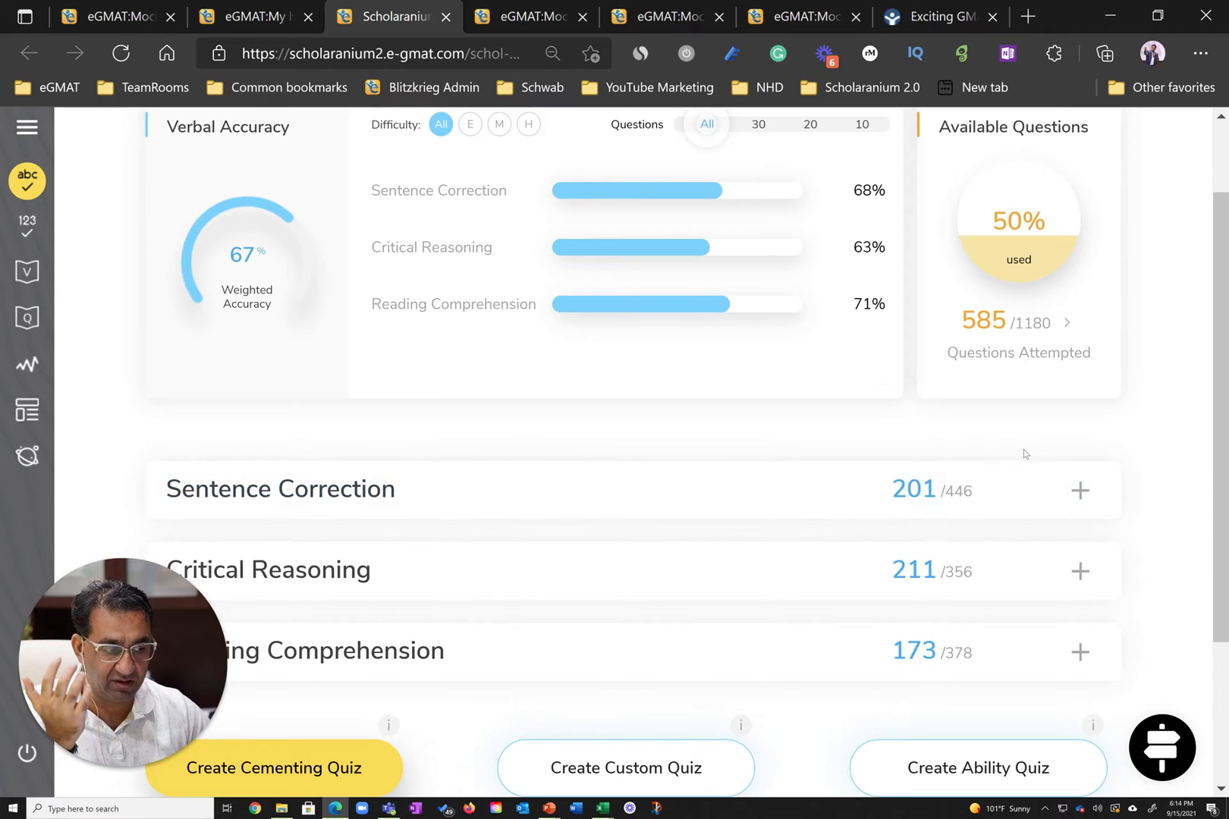
{"action": "left_click", "coordinate": [1080, 490]}
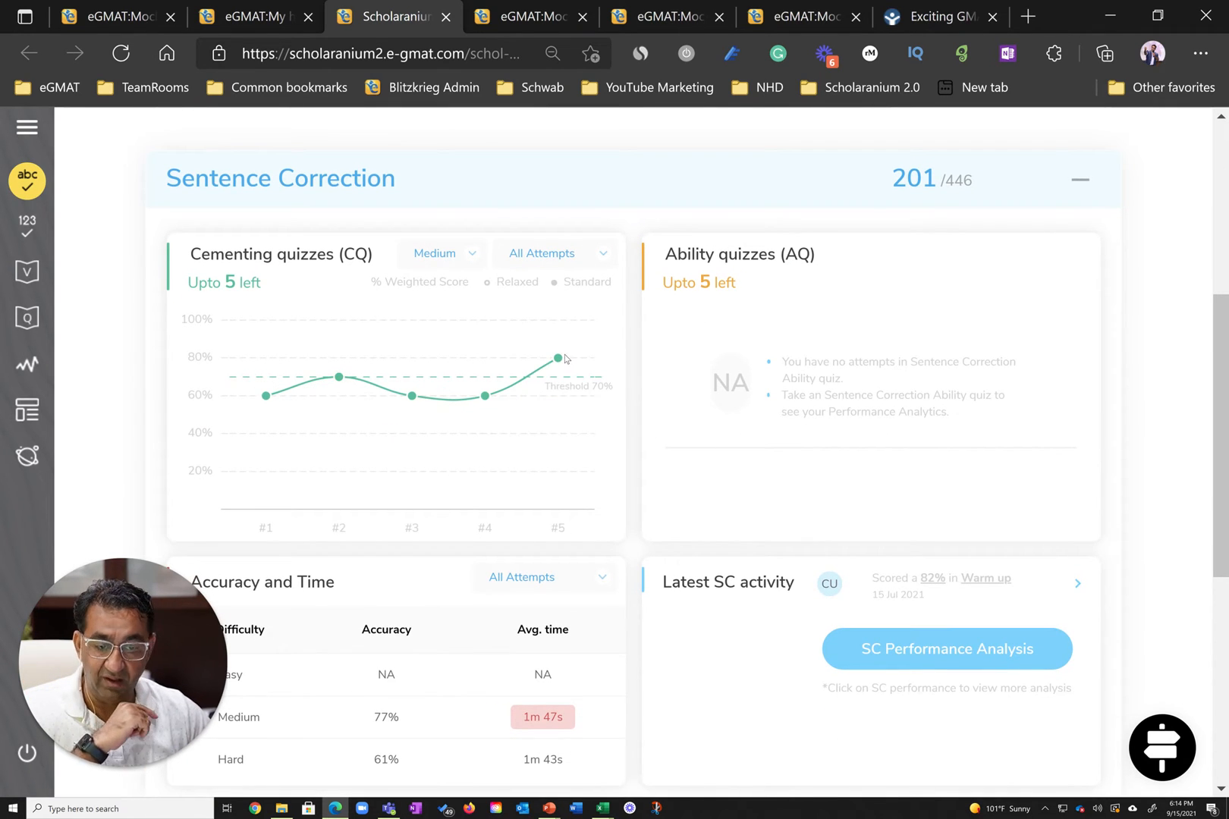
{"action": "mouse_move", "coordinate": [337, 378]}
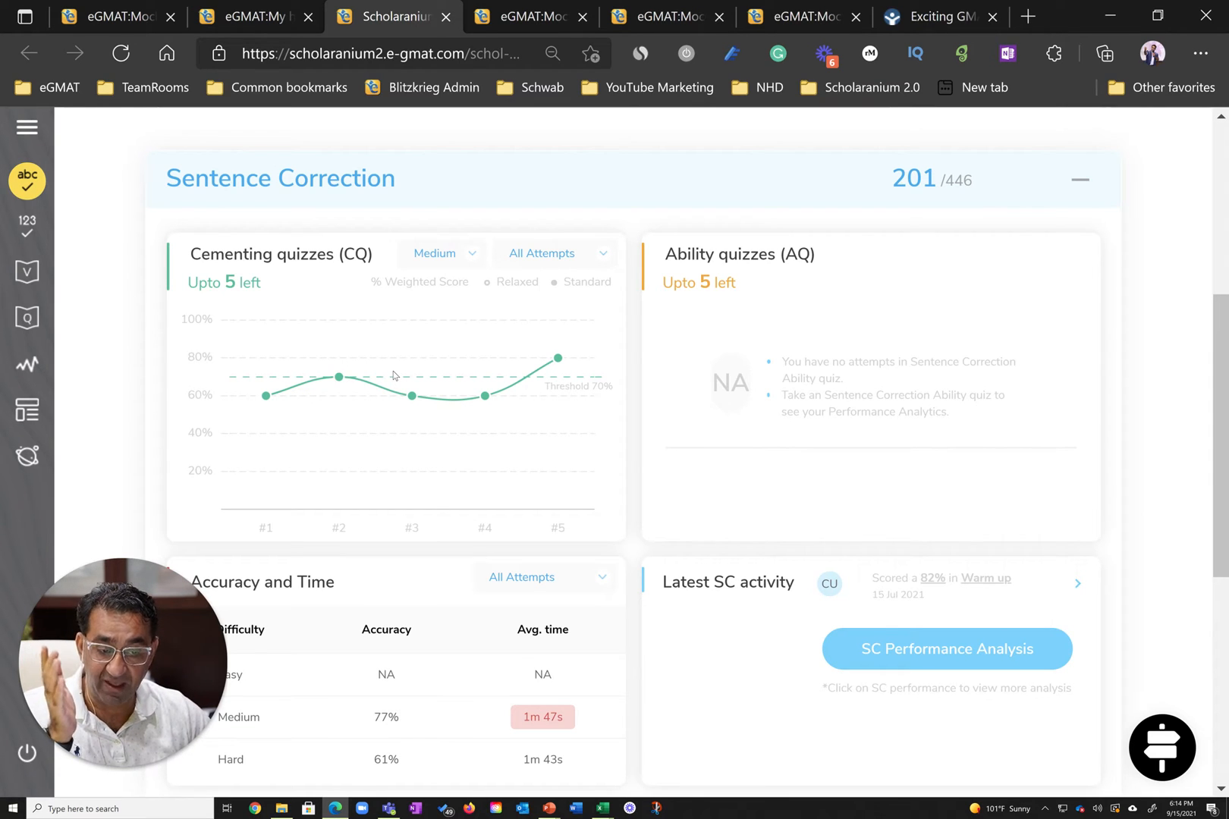
{"action": "mouse_move", "coordinate": [417, 395]}
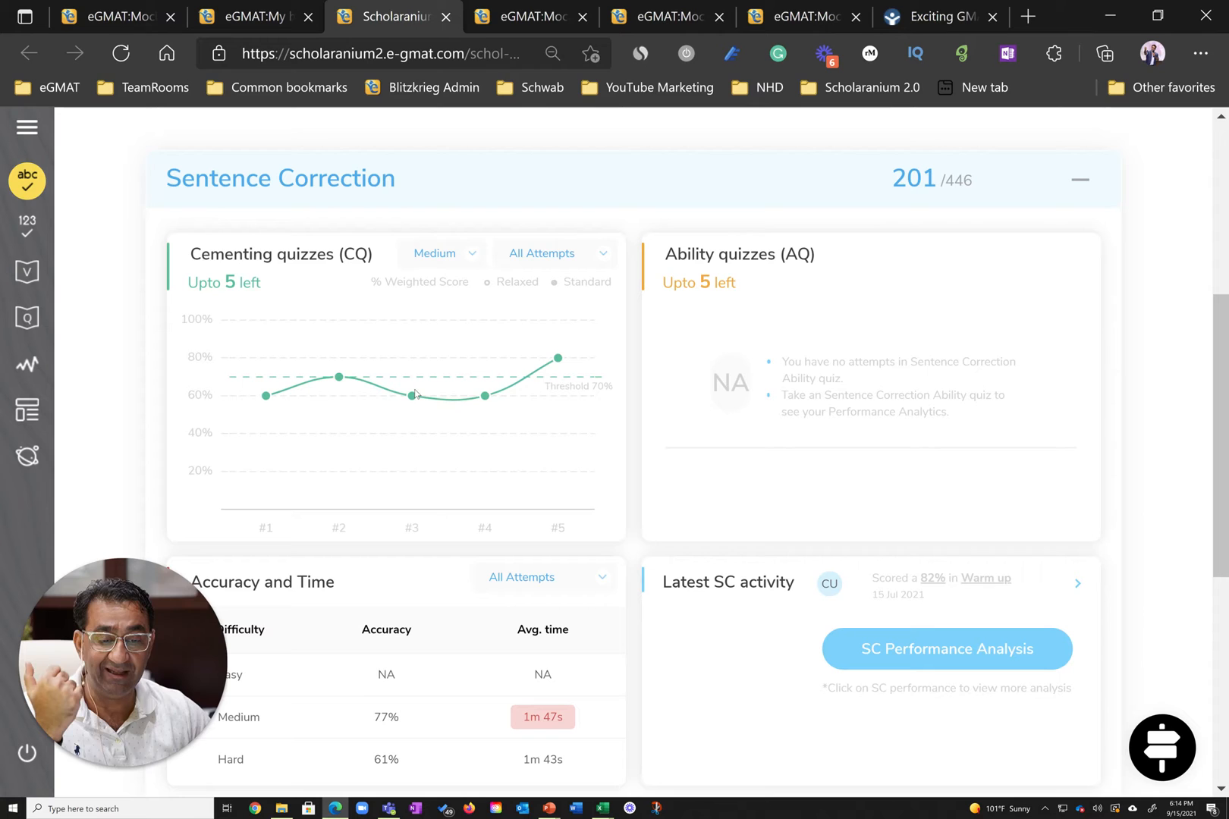
{"action": "left_click", "coordinate": [440, 254]}
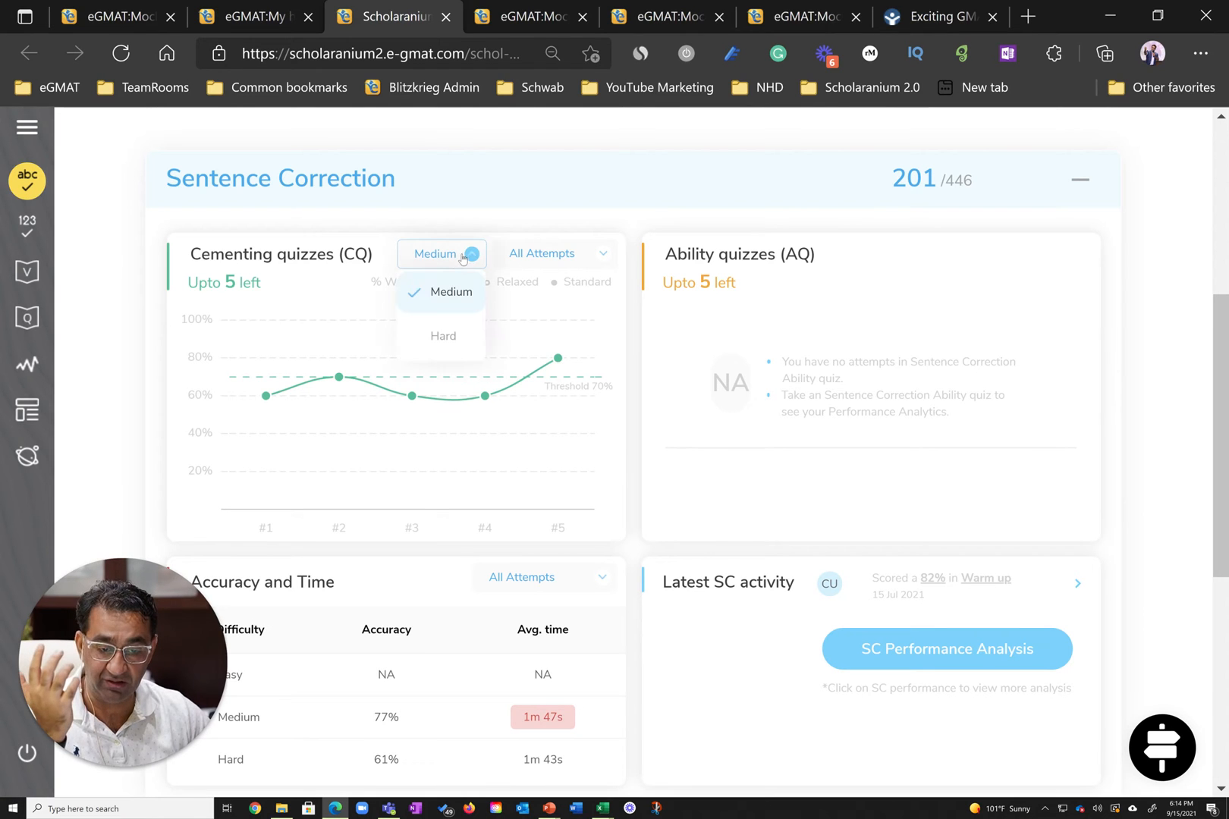
{"action": "left_click", "coordinate": [442, 336]}
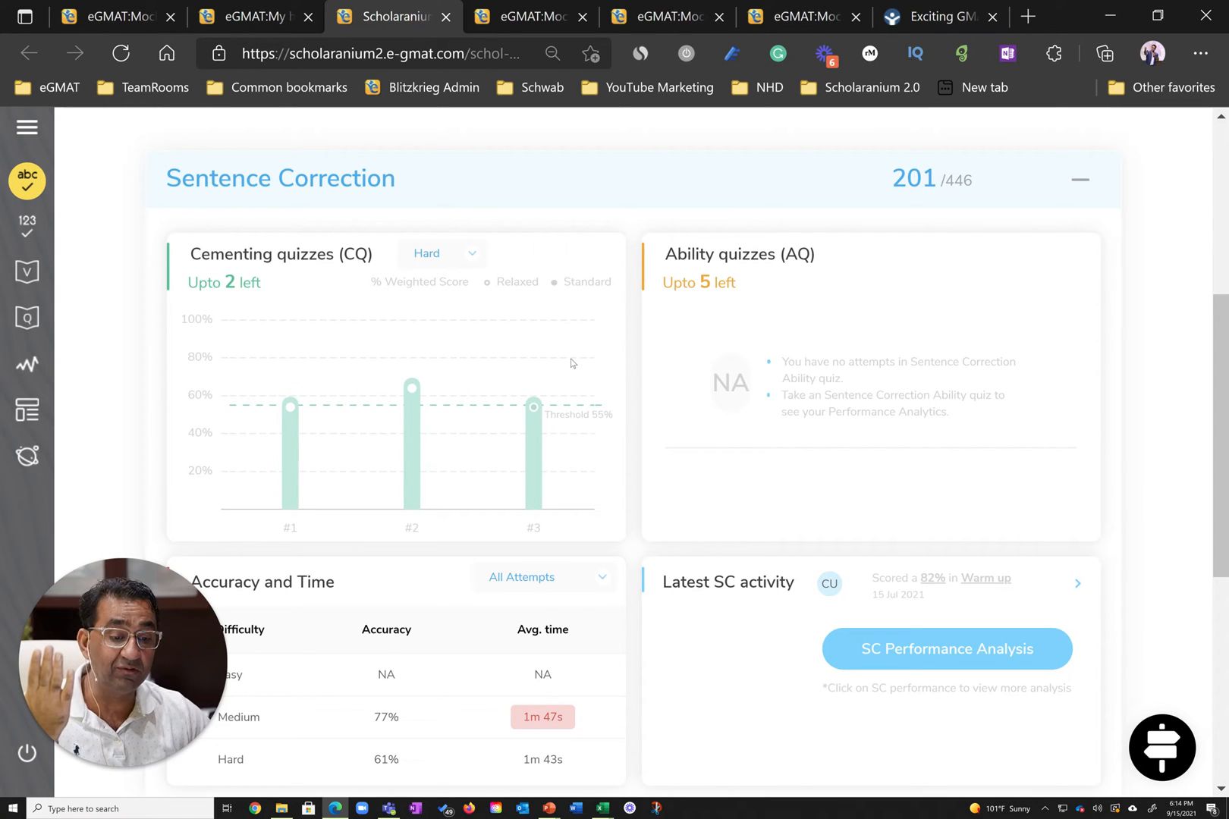
- Expand the Critical Reasoning analytics section and its quiz difficulty choices
{"action": "scroll", "scroll_direction": "down", "scroll_amount": 3}
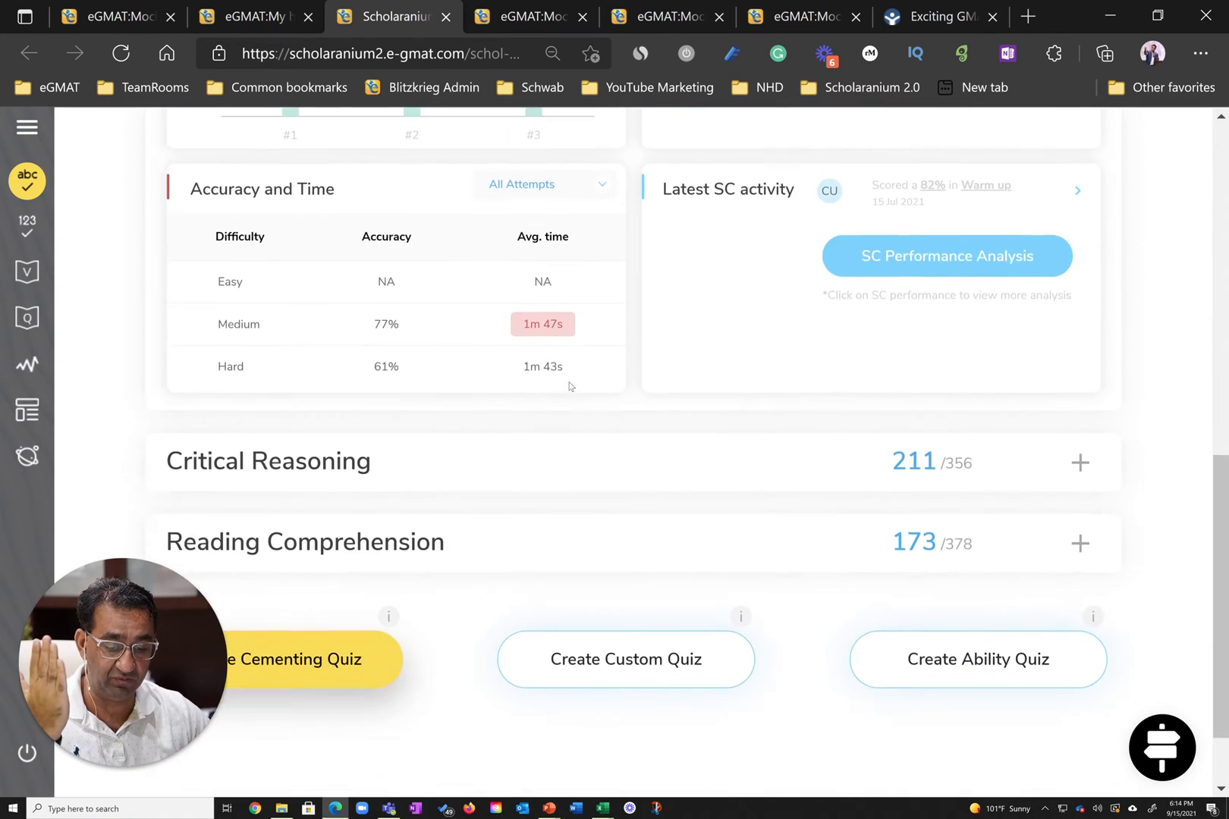
{"action": "left_click", "coordinate": [1078, 461]}
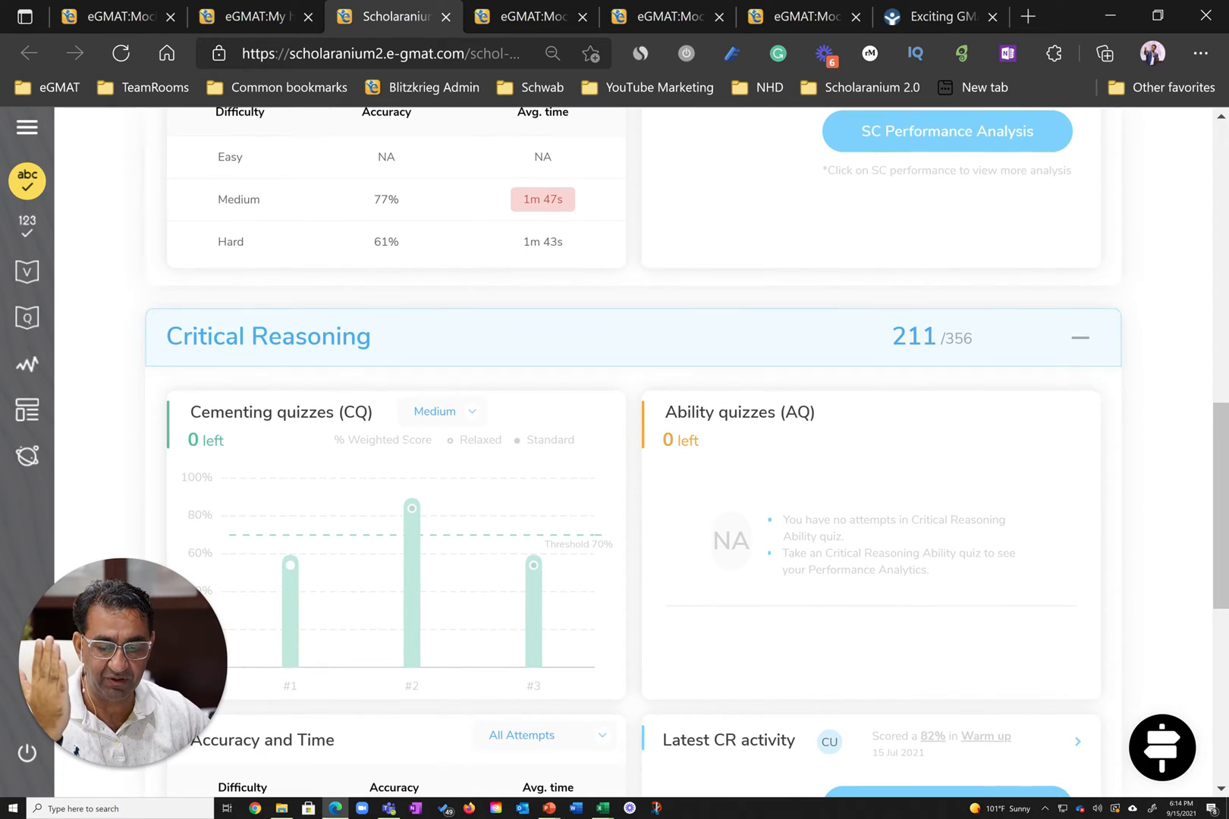
{"action": "left_click", "coordinate": [440, 411]}
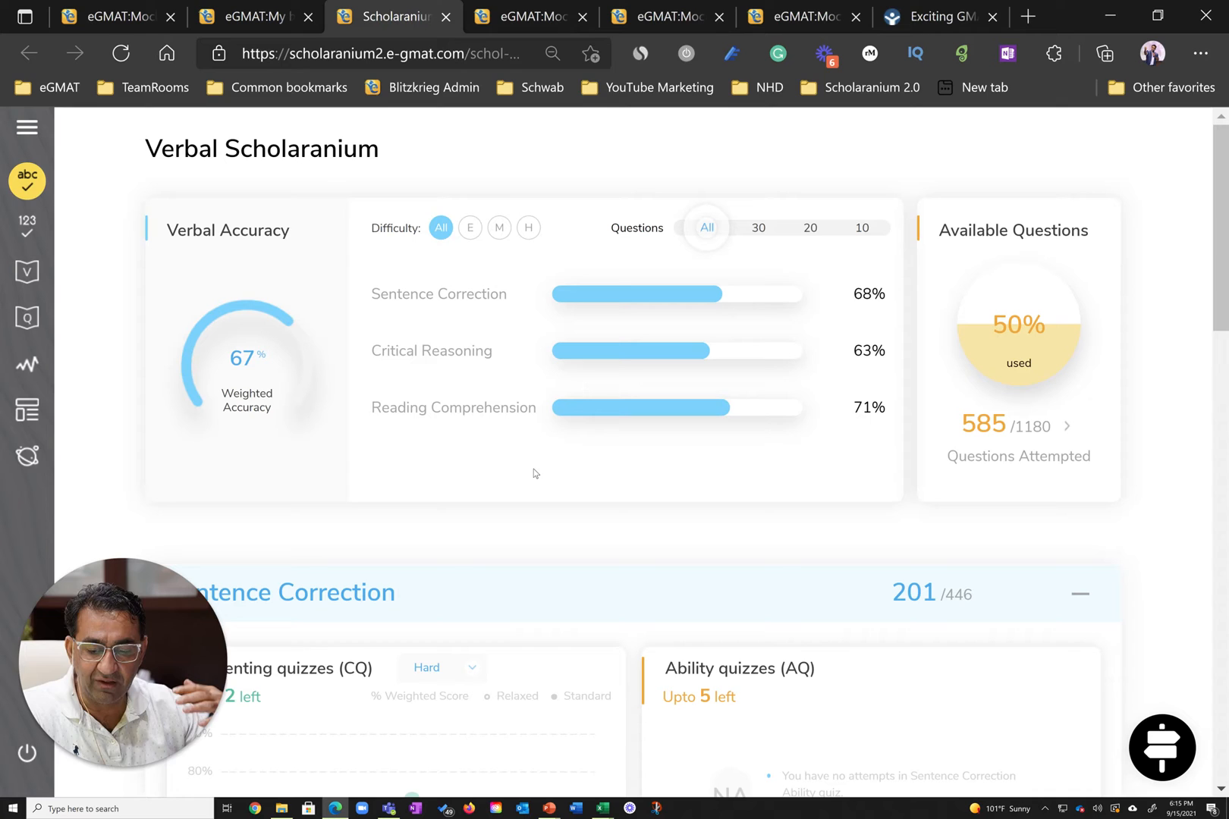
{"action": "mouse_move", "coordinate": [538, 208]}
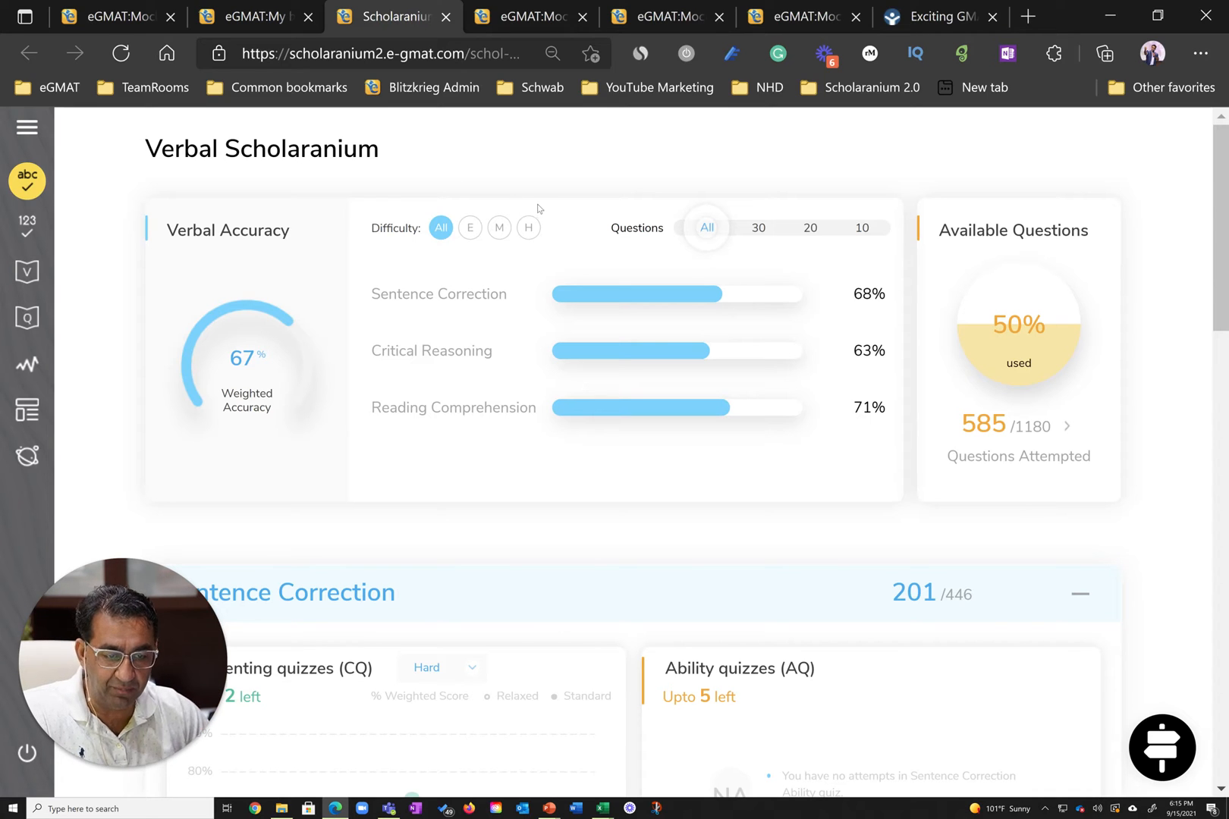
- Filter Verbal accuracy to Hard, then Medium difficulty within the last 20 questions
{"action": "left_click", "coordinate": [528, 227]}
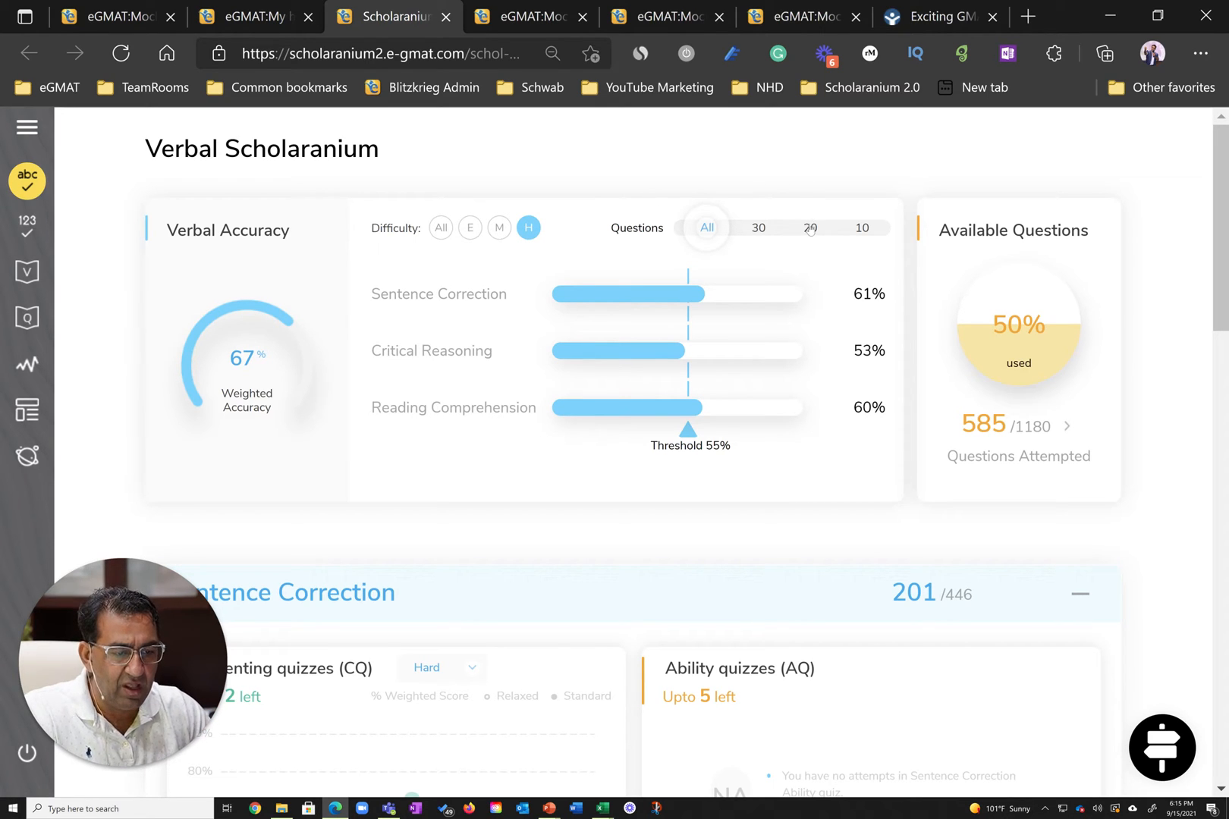
{"action": "left_click", "coordinate": [809, 228]}
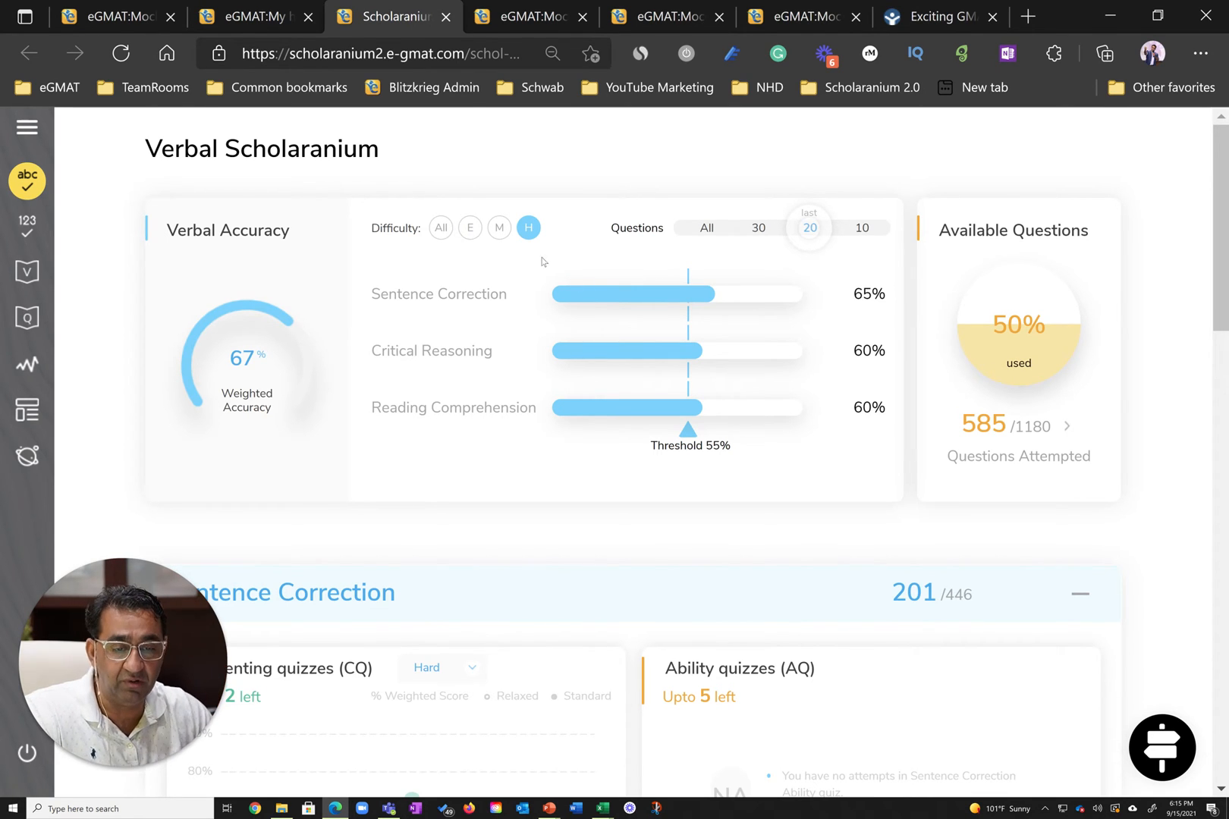
{"action": "mouse_move", "coordinate": [499, 235]}
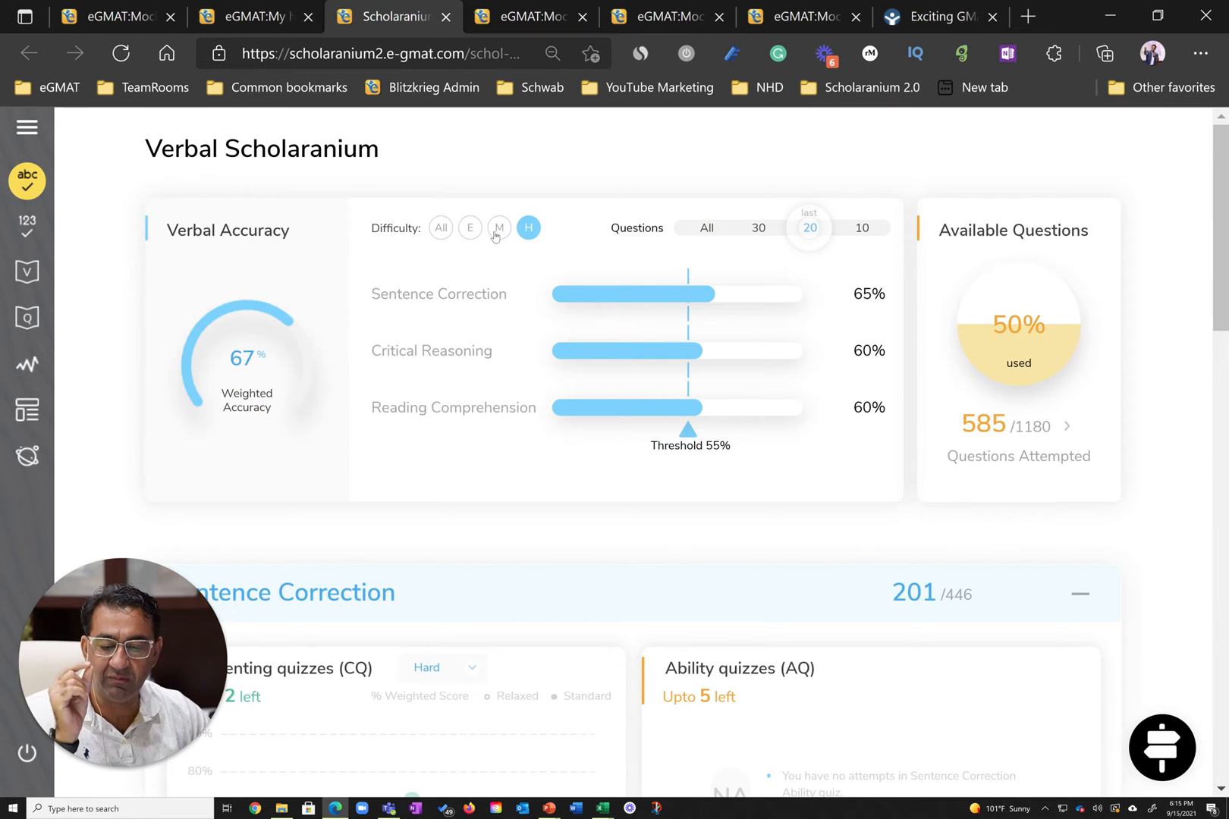
{"action": "left_click", "coordinate": [499, 228]}
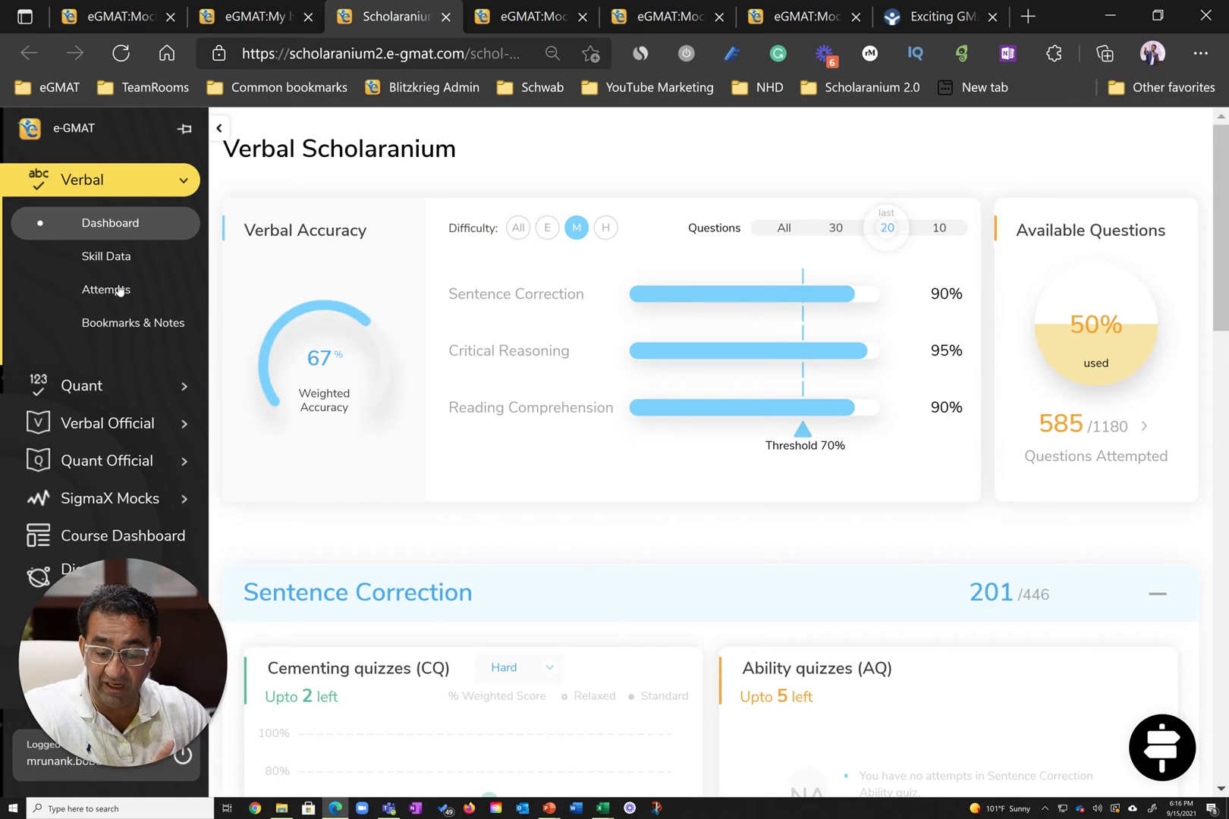
- From Verbal Attempts, expand Test Readiness Quiz 5 and show its full Results
{"action": "left_click", "coordinate": [106, 290]}
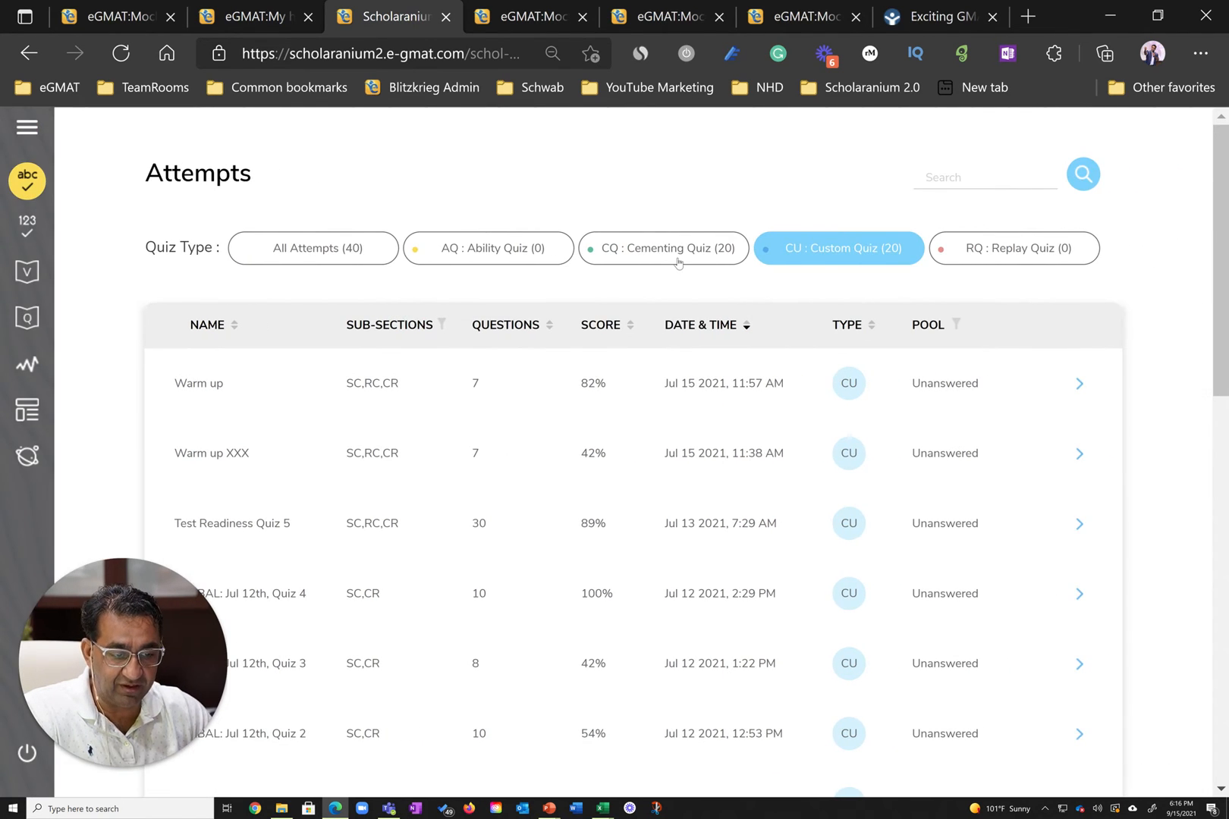
{"action": "scroll", "scroll_direction": "down", "scroll_amount": 3}
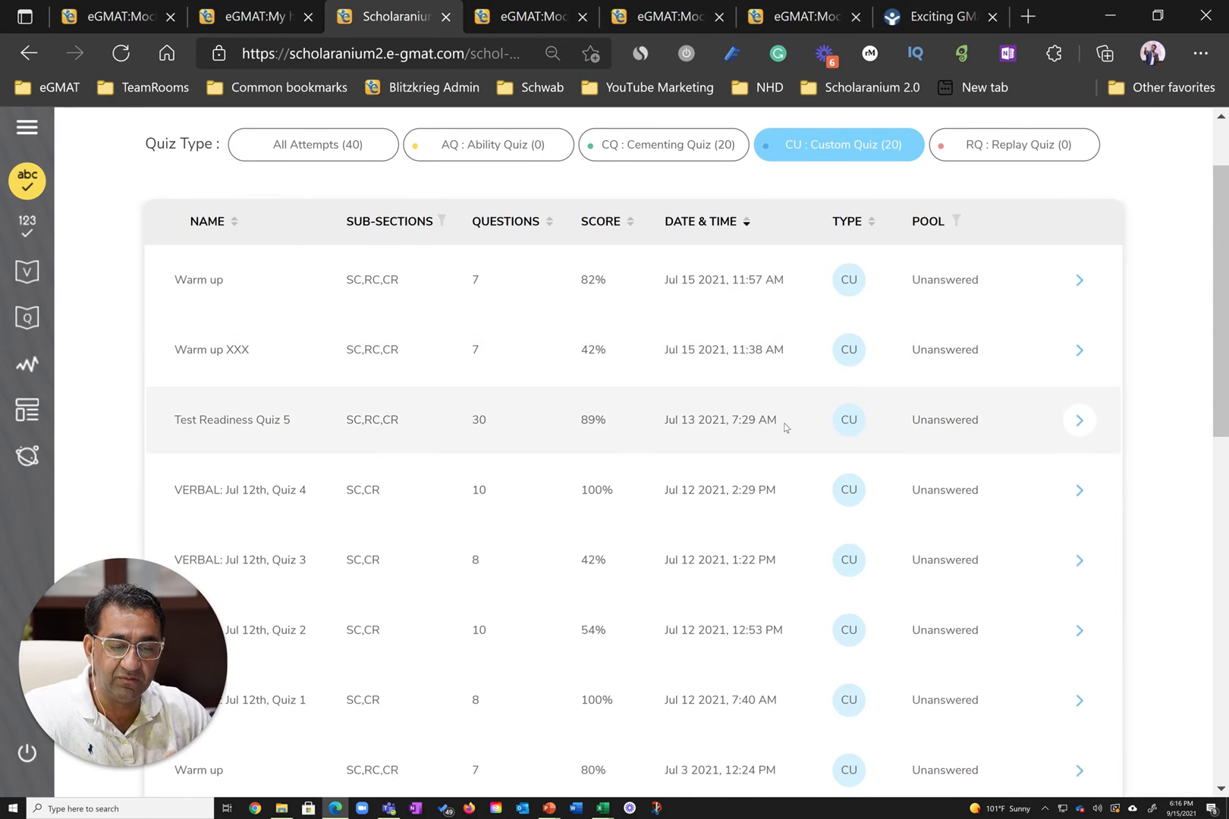
{"action": "left_click", "coordinate": [1079, 419]}
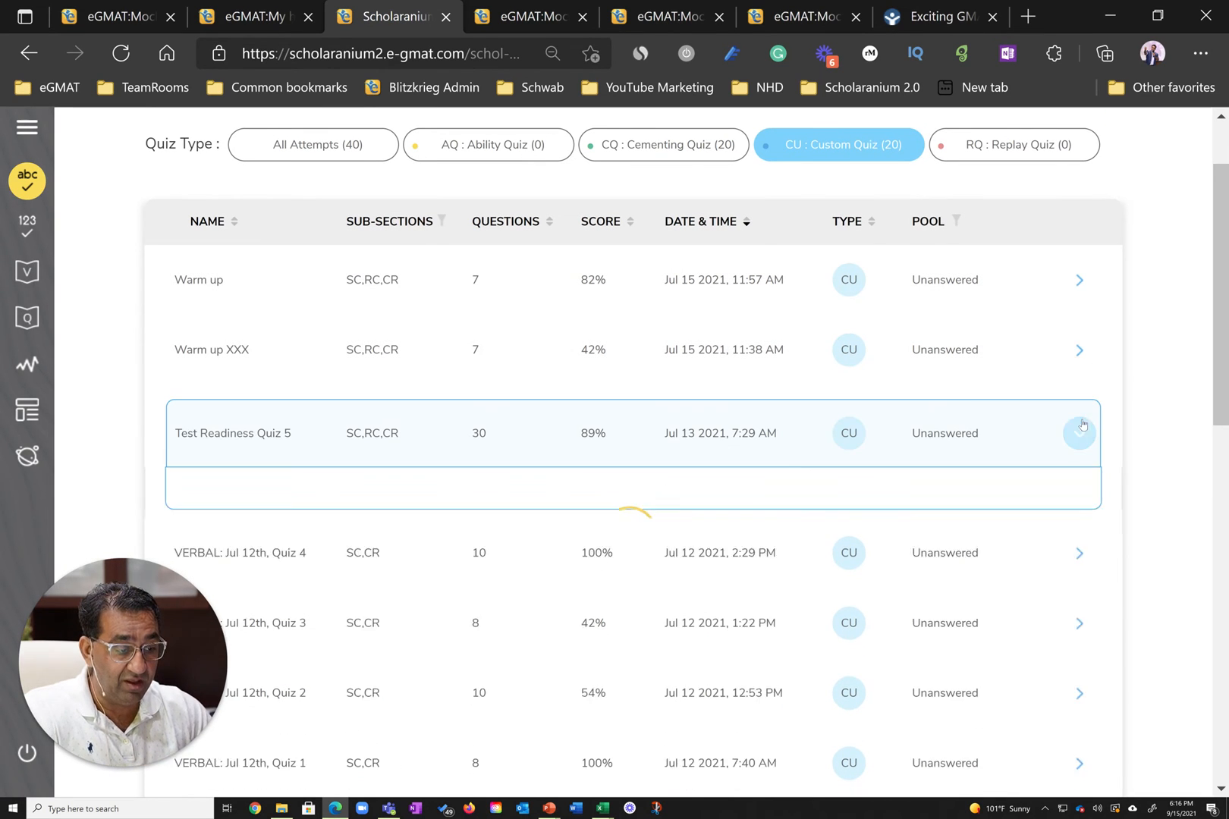
{"action": "left_click", "coordinate": [1080, 433]}
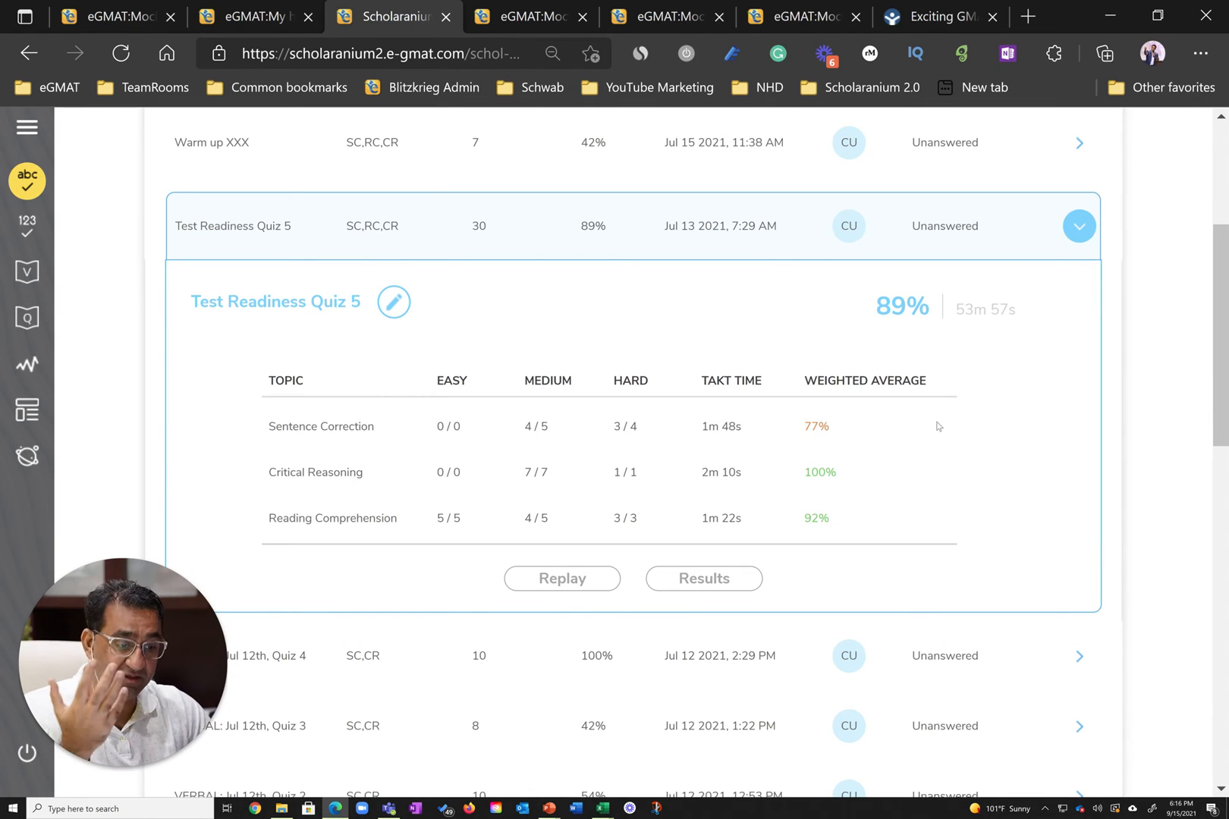
{"action": "left_click", "coordinate": [702, 578]}
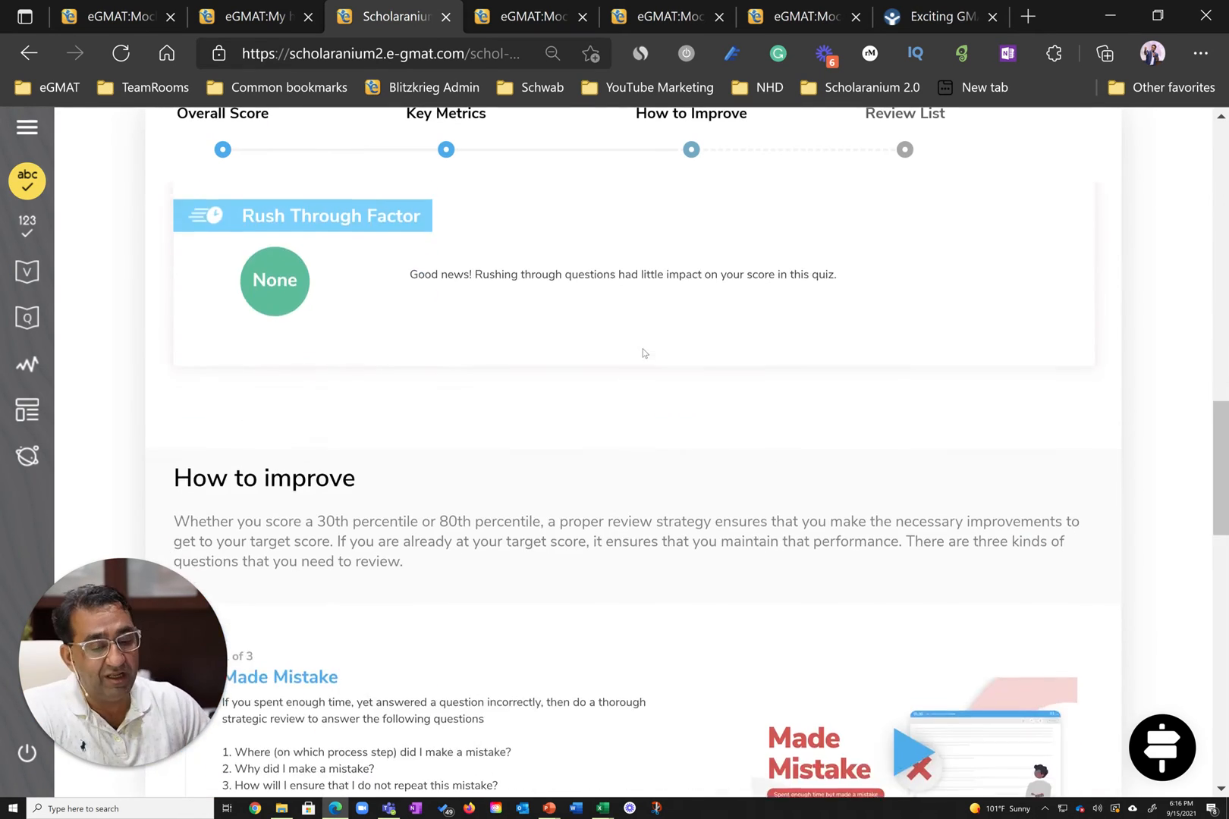
{"action": "left_click", "coordinate": [904, 151]}
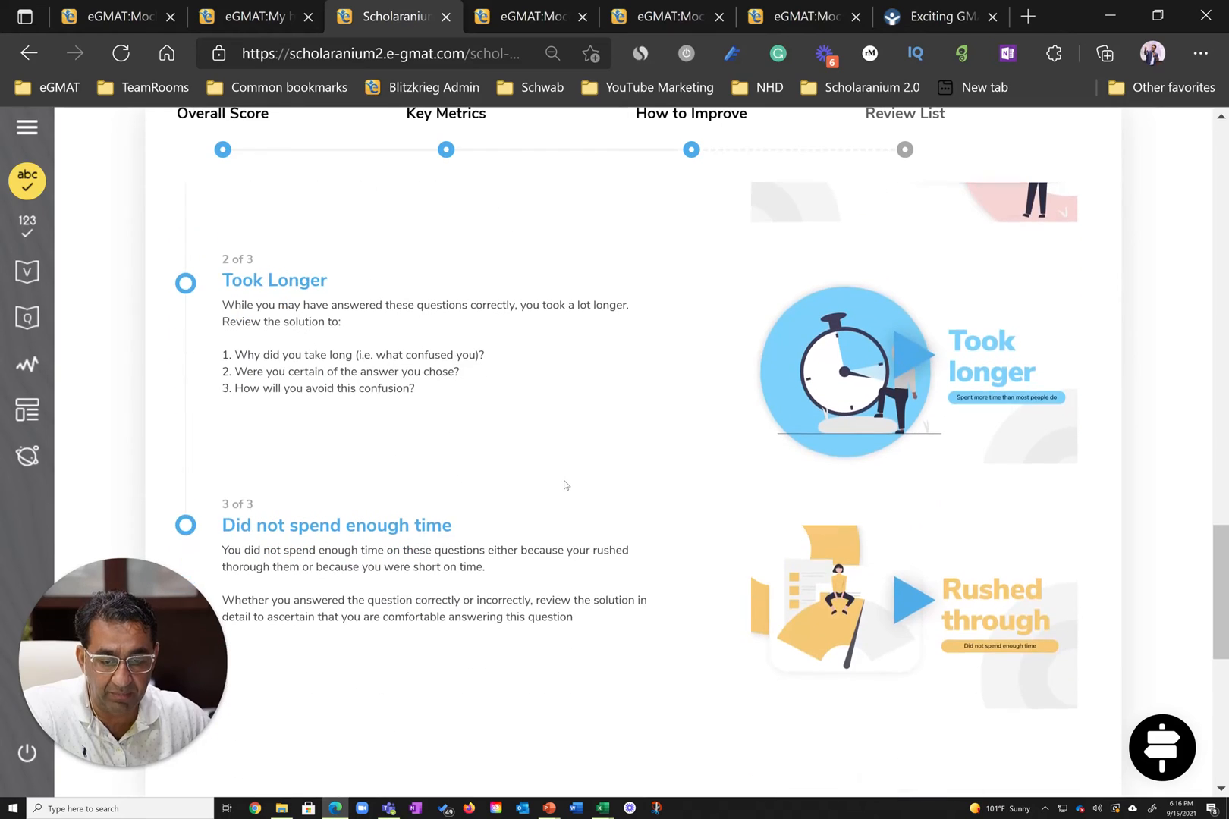
- Open the Solution review for question 10 (Pronouns) from the Review List
{"action": "scroll", "scroll_direction": "down", "scroll_amount": 3}
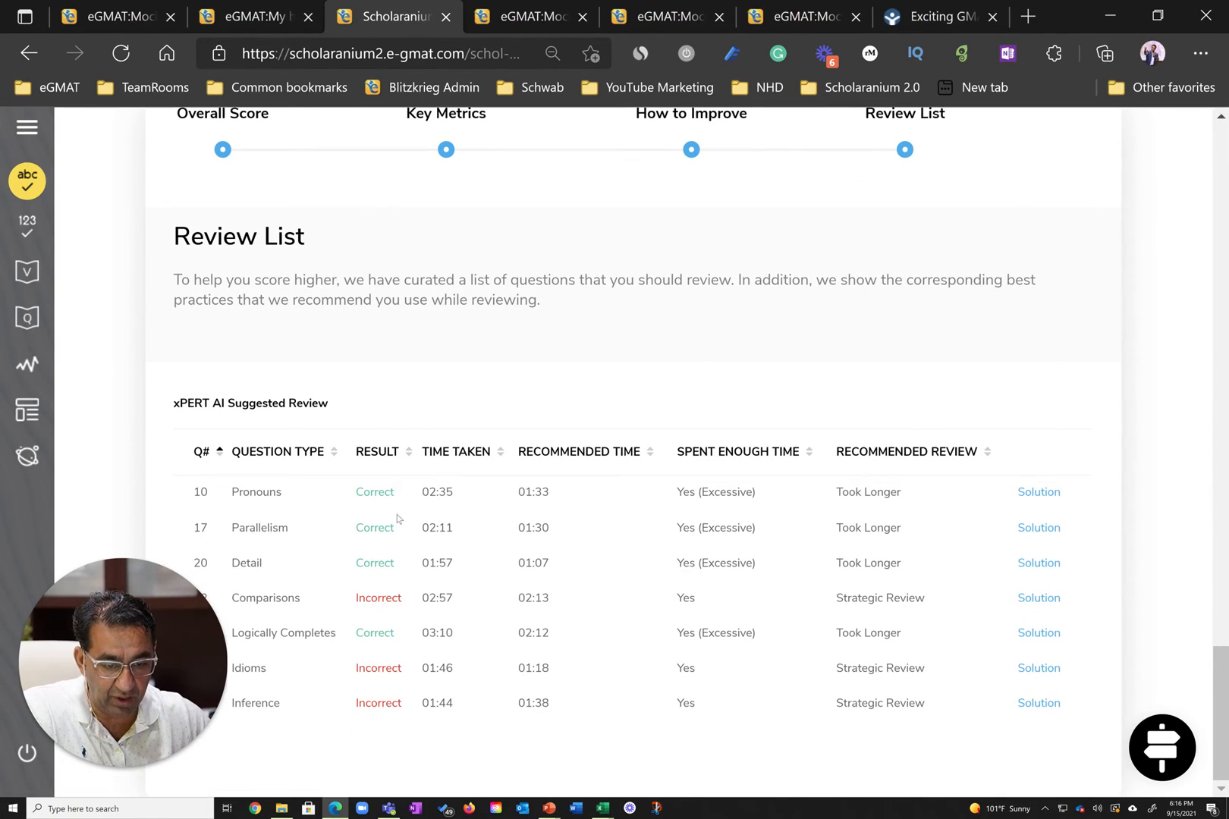
{"action": "mouse_move", "coordinate": [791, 502]}
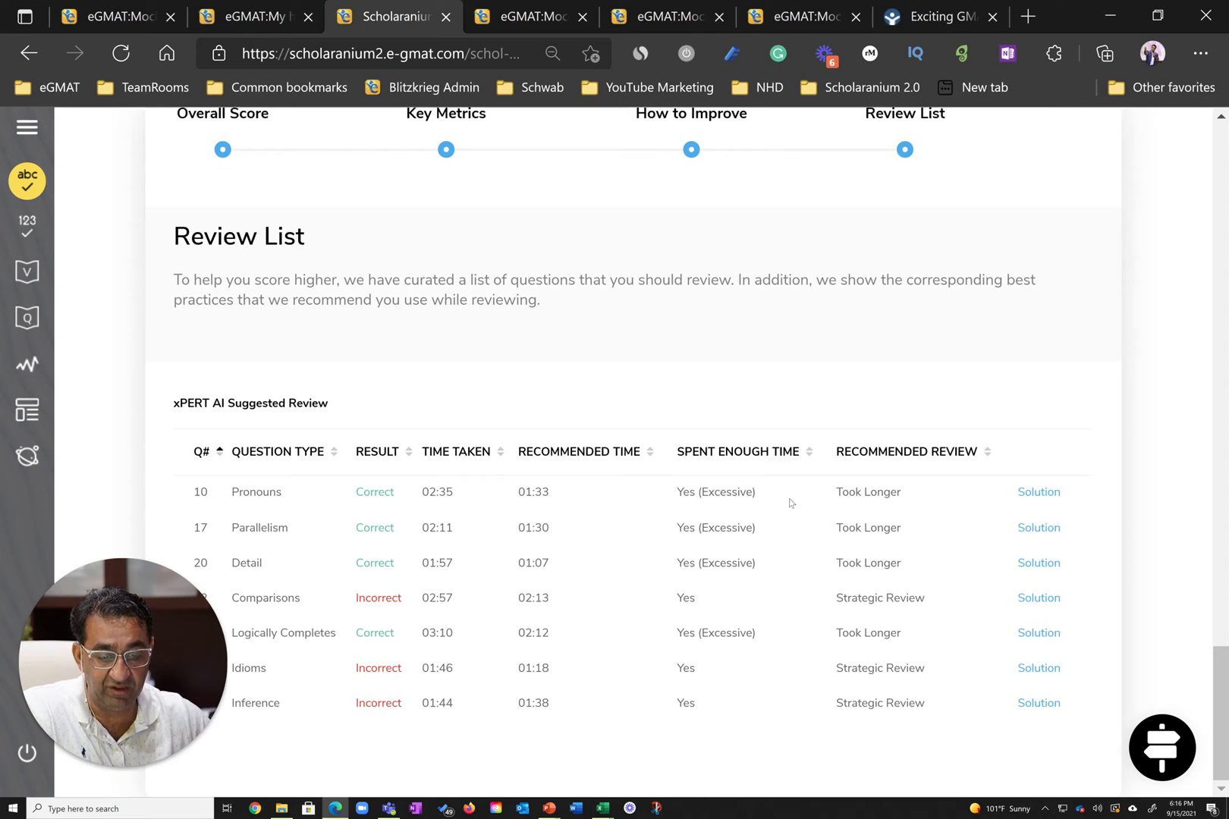
{"action": "left_click", "coordinate": [1038, 491]}
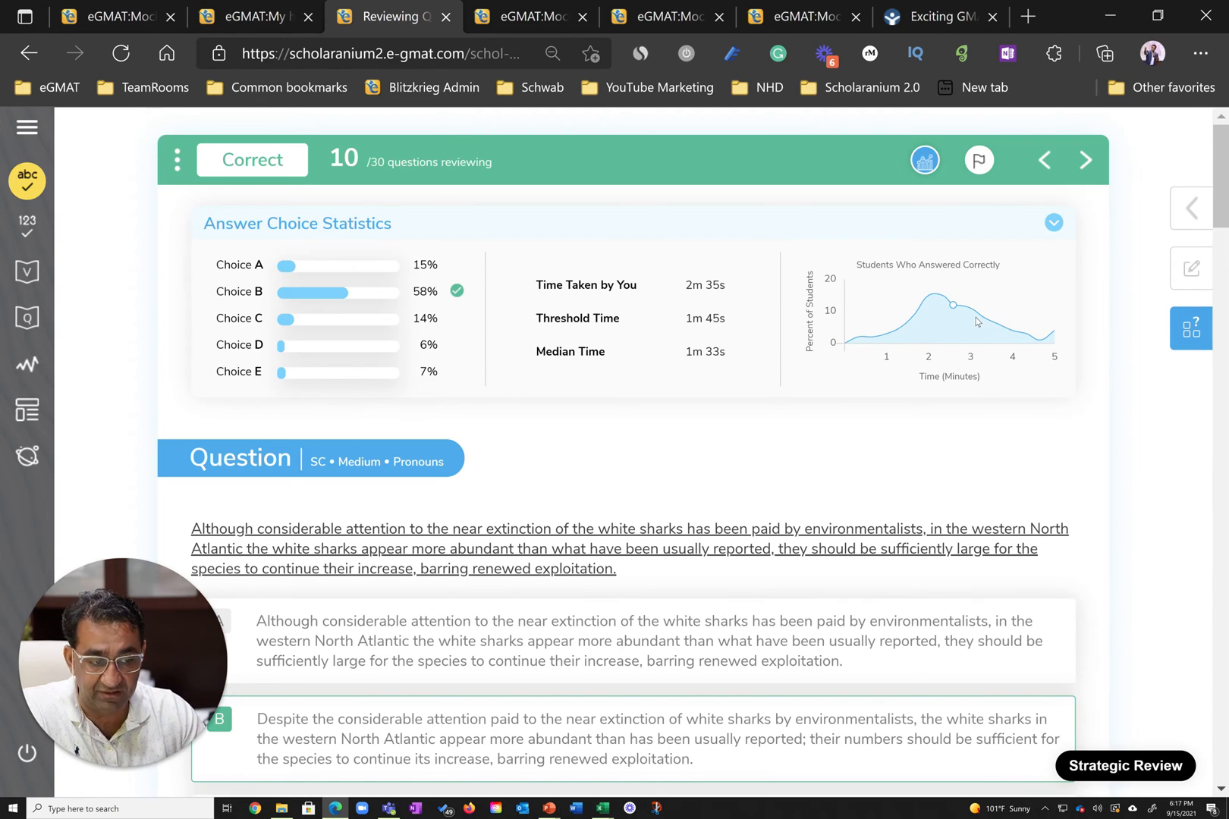
- Navigate via SigmaX Mocks to the Dashboard listing mocks scored 680, 670, 710, 740 and 740
{"action": "scroll", "scroll_direction": "down", "scroll_amount": 3}
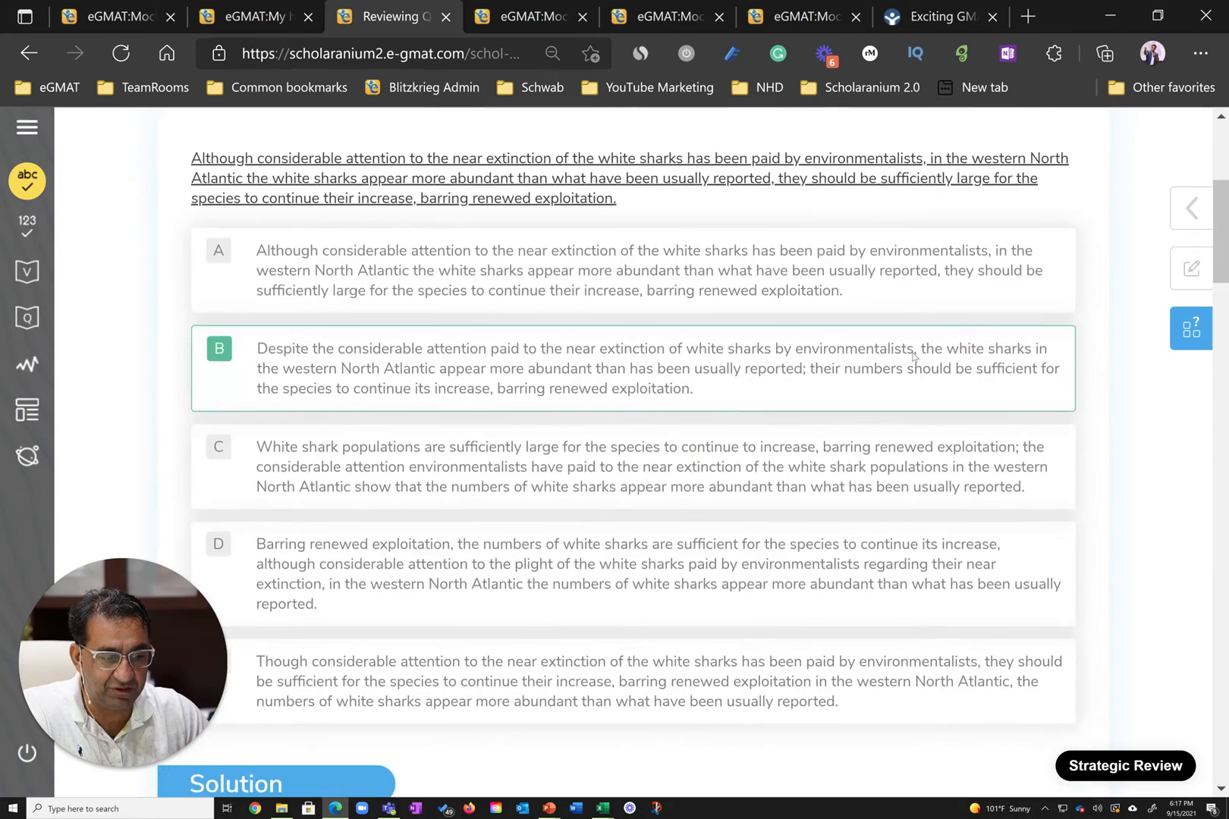
{"action": "scroll", "scroll_direction": "down", "scroll_amount": 3}
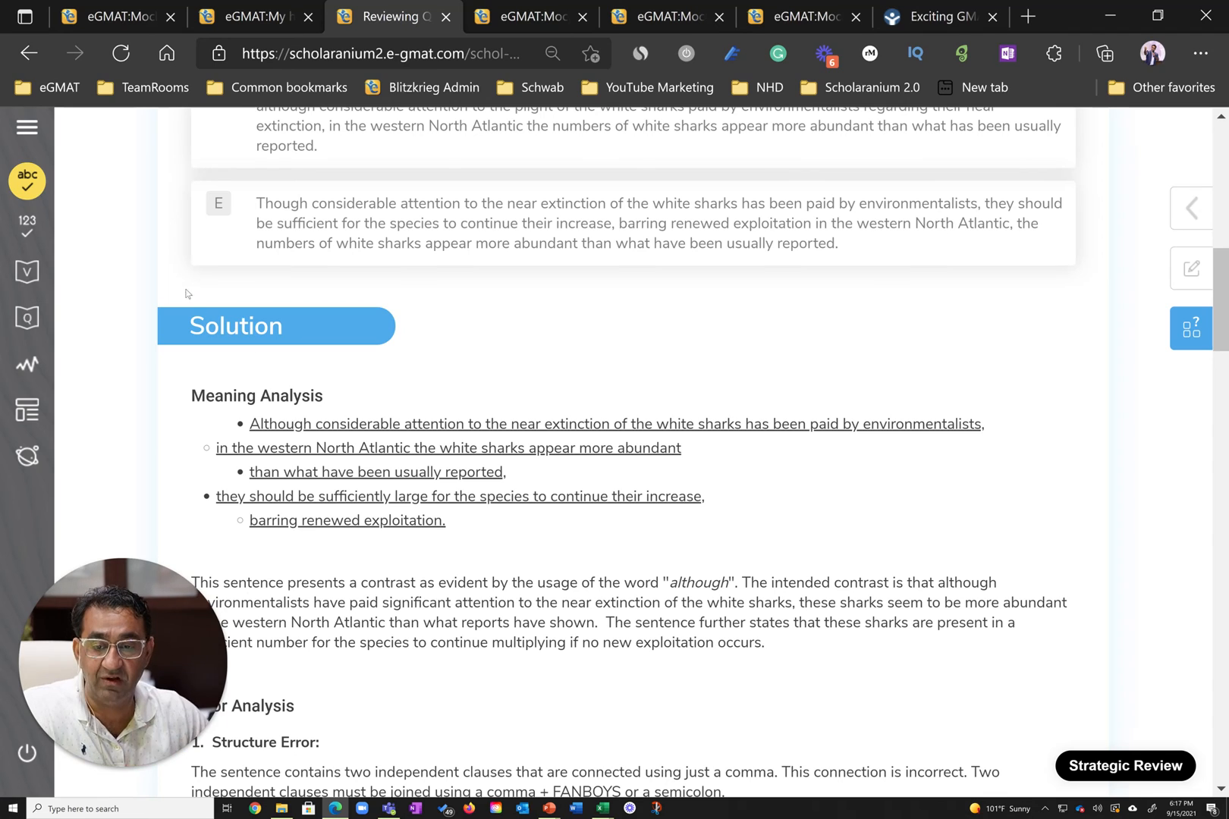
{"action": "left_click", "coordinate": [27, 128]}
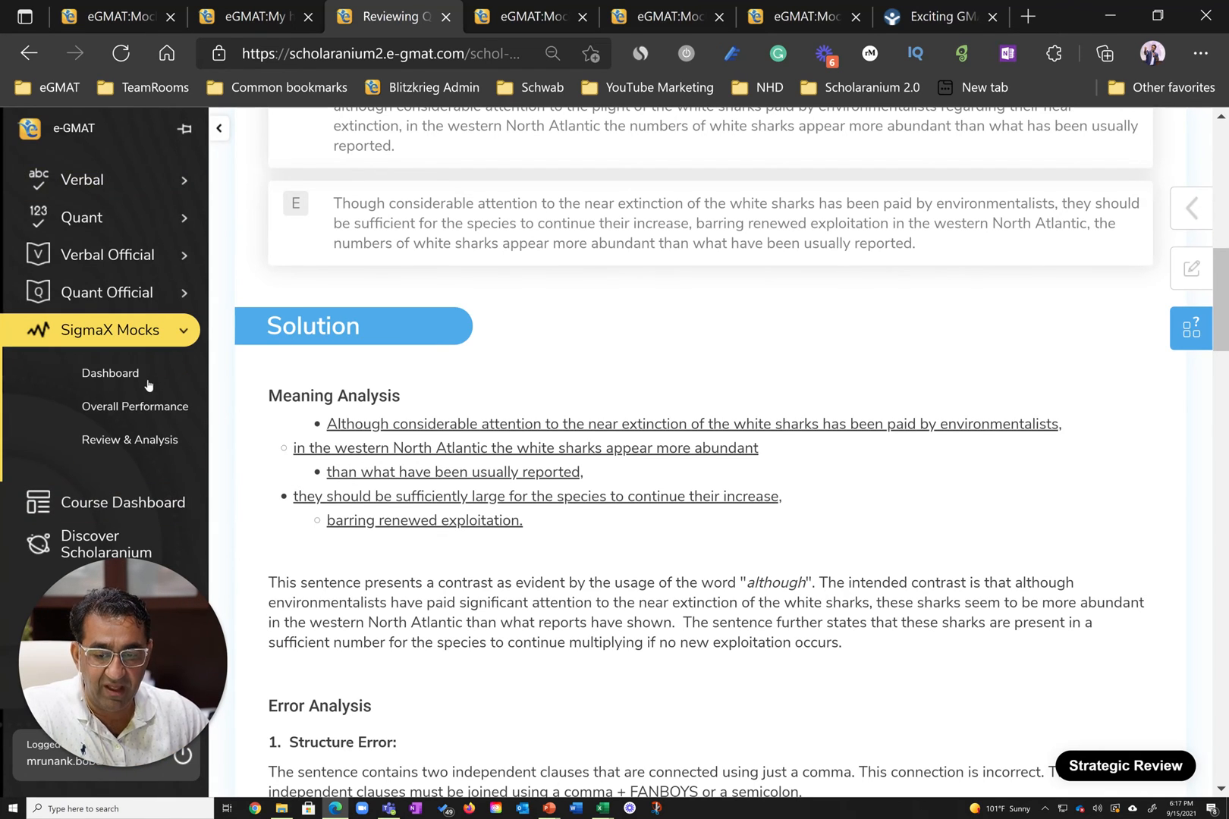
{"action": "left_click", "coordinate": [110, 373]}
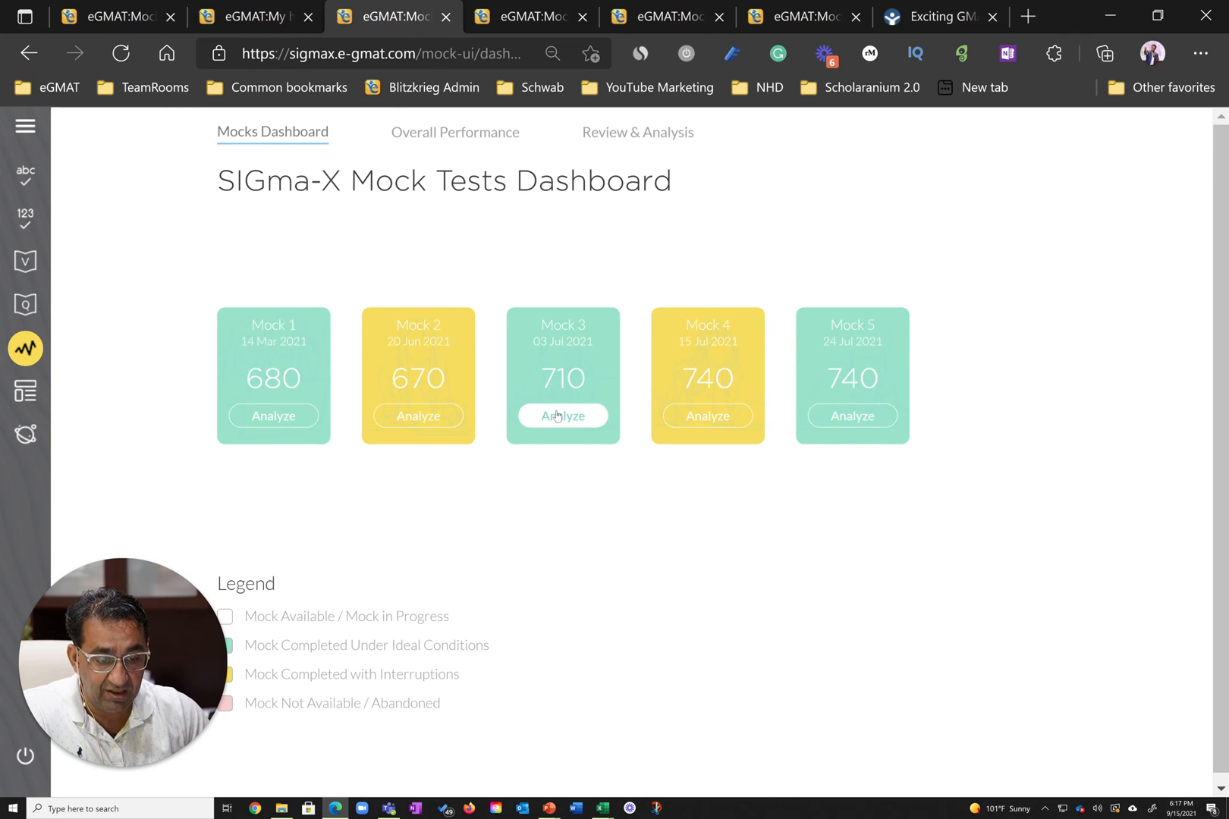
- Analyze Mock 3's score report, then return to the mock tests dashboard
{"action": "left_click", "coordinate": [561, 415]}
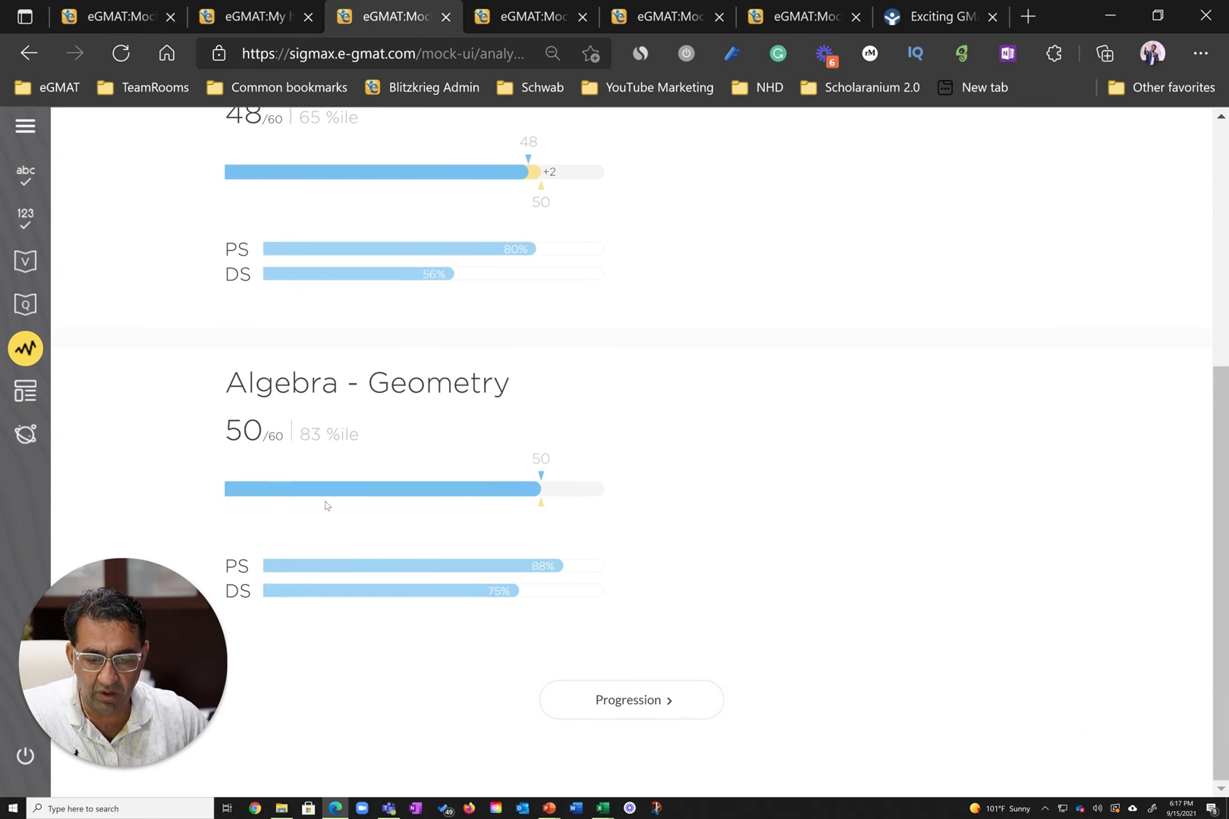
{"action": "scroll", "scroll_direction": "up", "scroll_amount": 3}
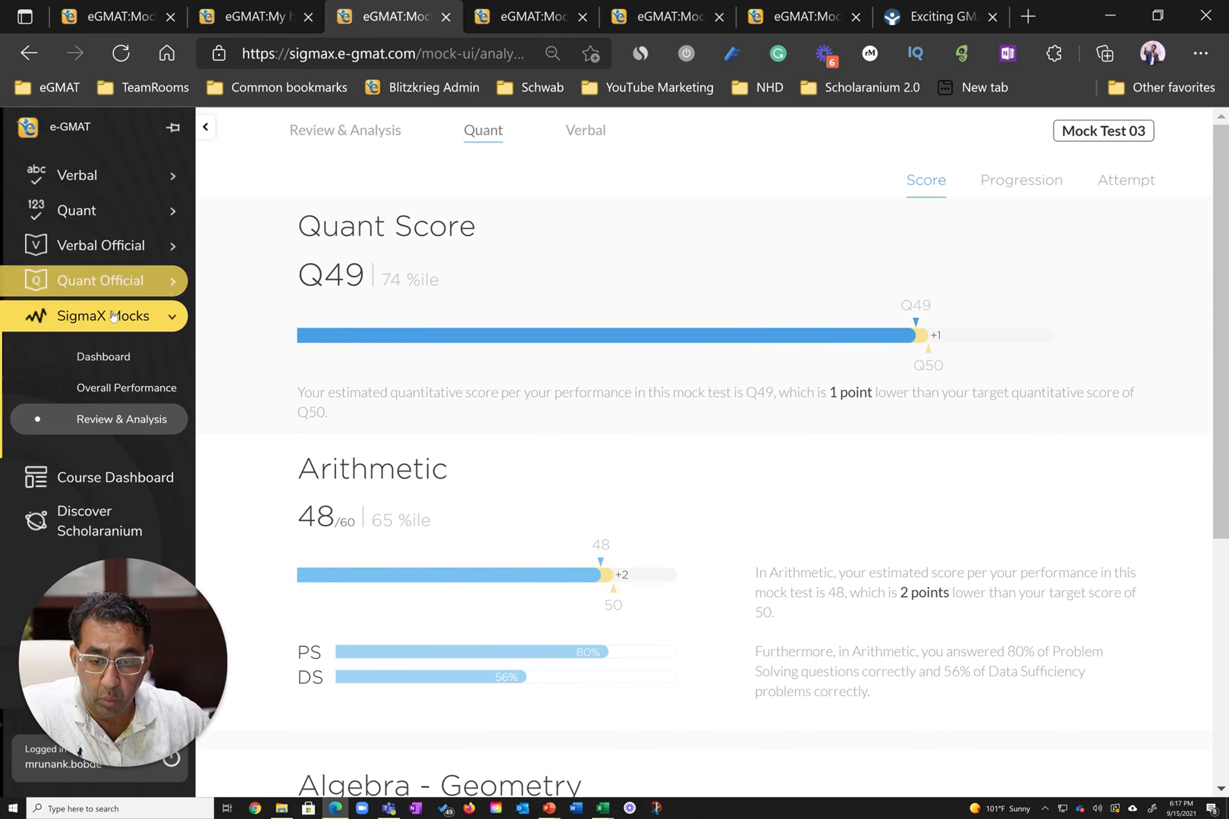
{"action": "left_click", "coordinate": [103, 358]}
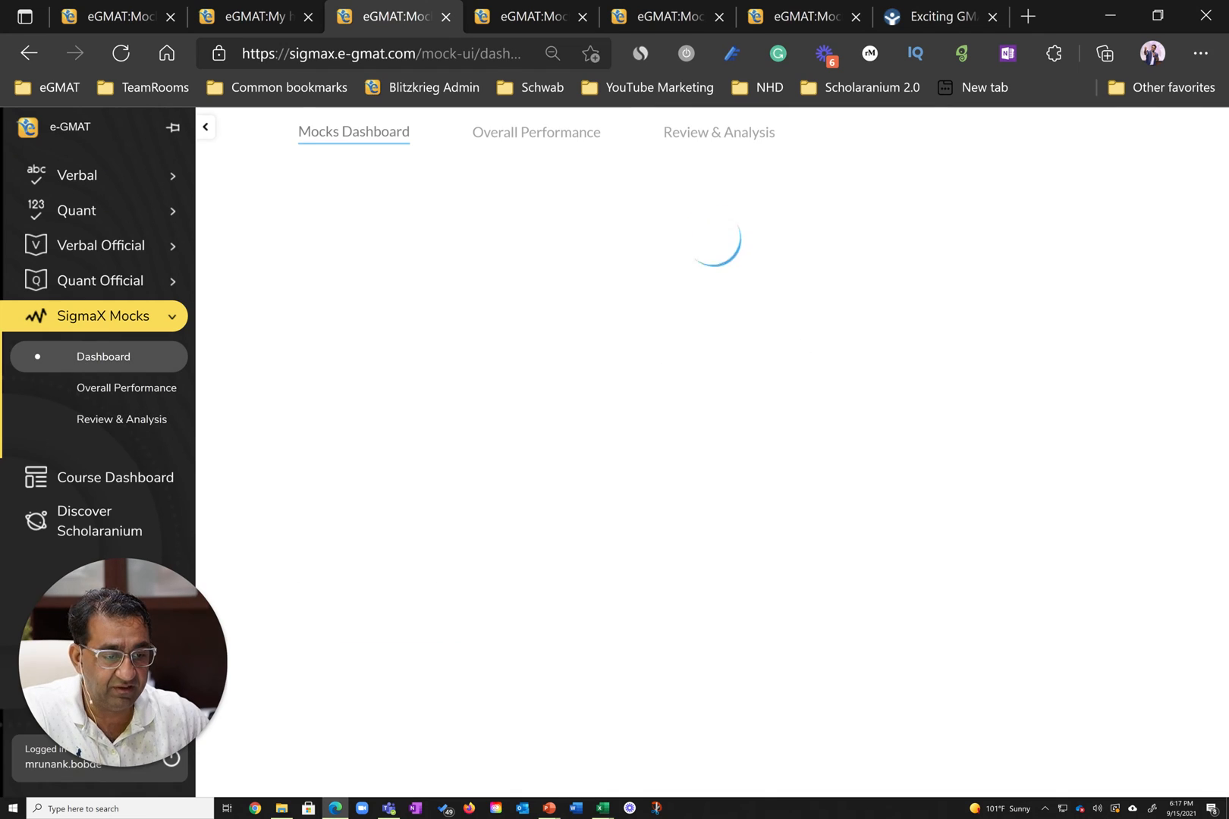
- Analyze a 740 mock showing Q50, V40 and verbal sub-scores SC 40, CR 35, RC 45
{"action": "left_click", "coordinate": [121, 419]}
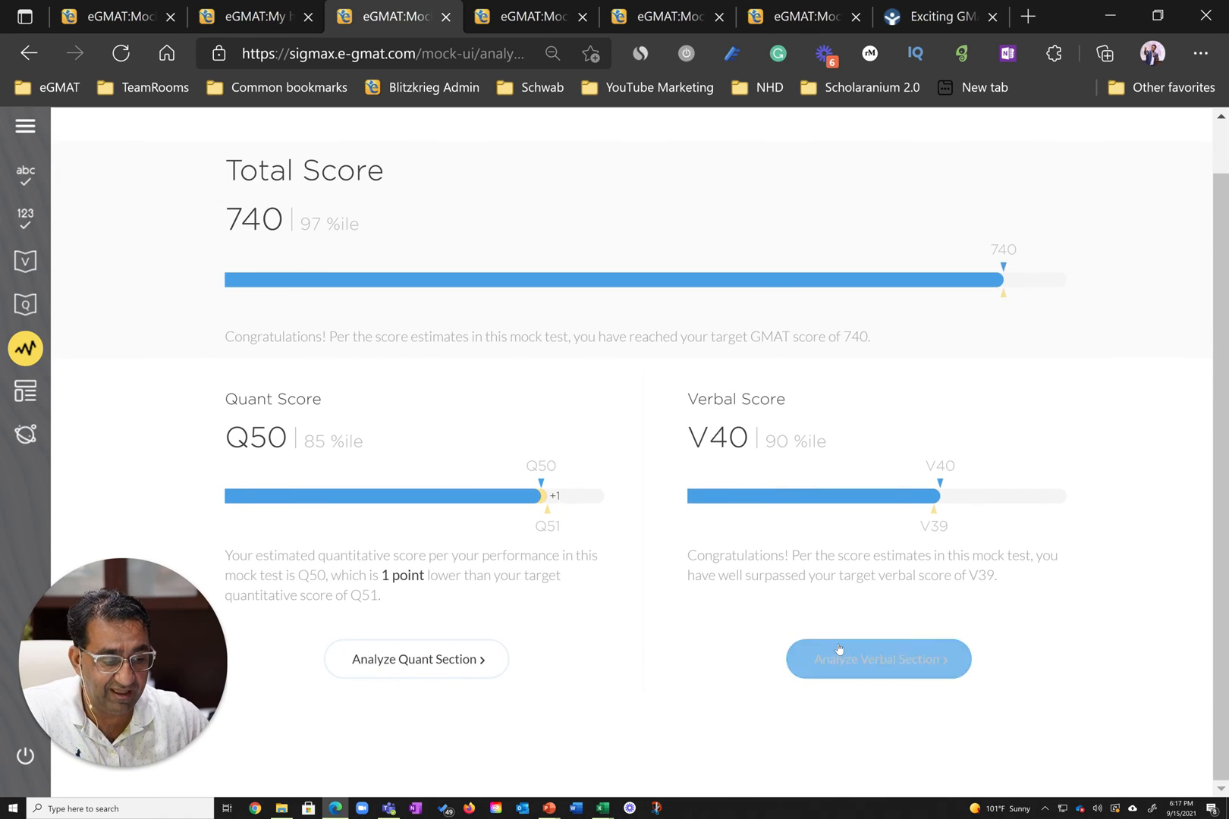
{"action": "scroll", "scroll_direction": "down", "scroll_amount": 3}
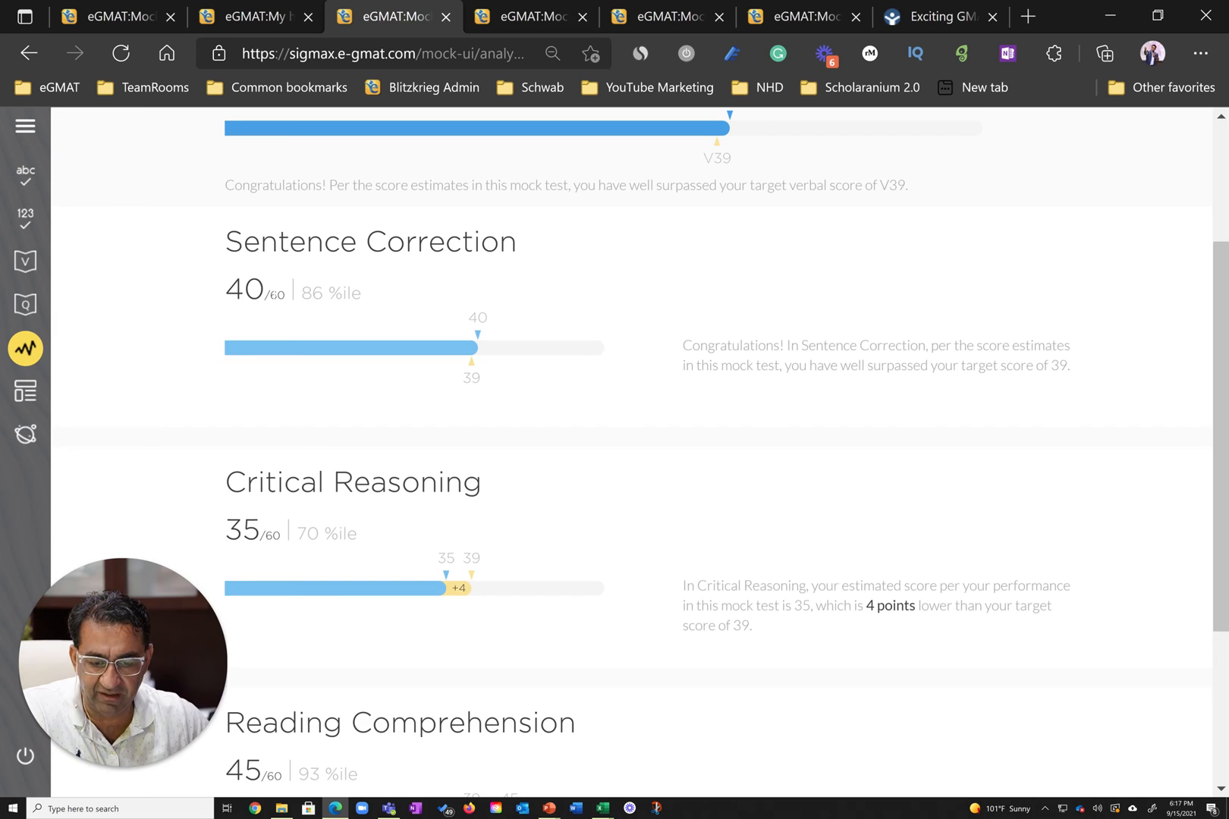
{"action": "scroll", "scroll_direction": "down", "scroll_amount": 3}
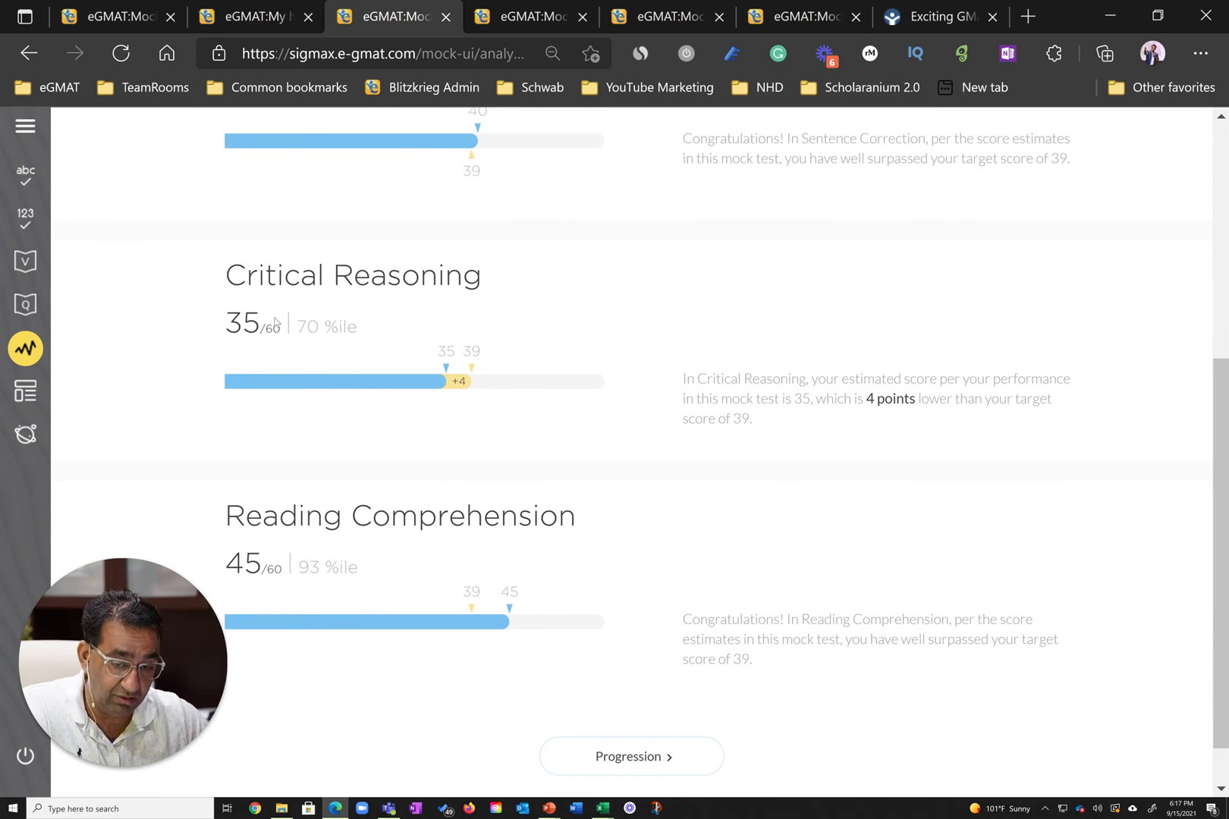